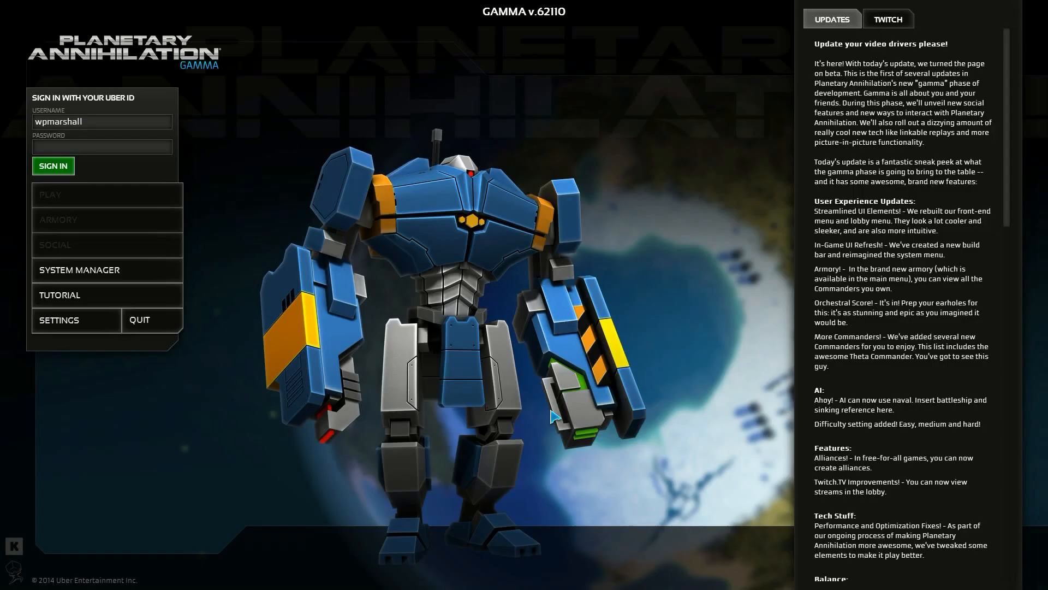
Step: Sign in with the account password and scroll the Gamma notes down to balance changes
left_click(101, 146)
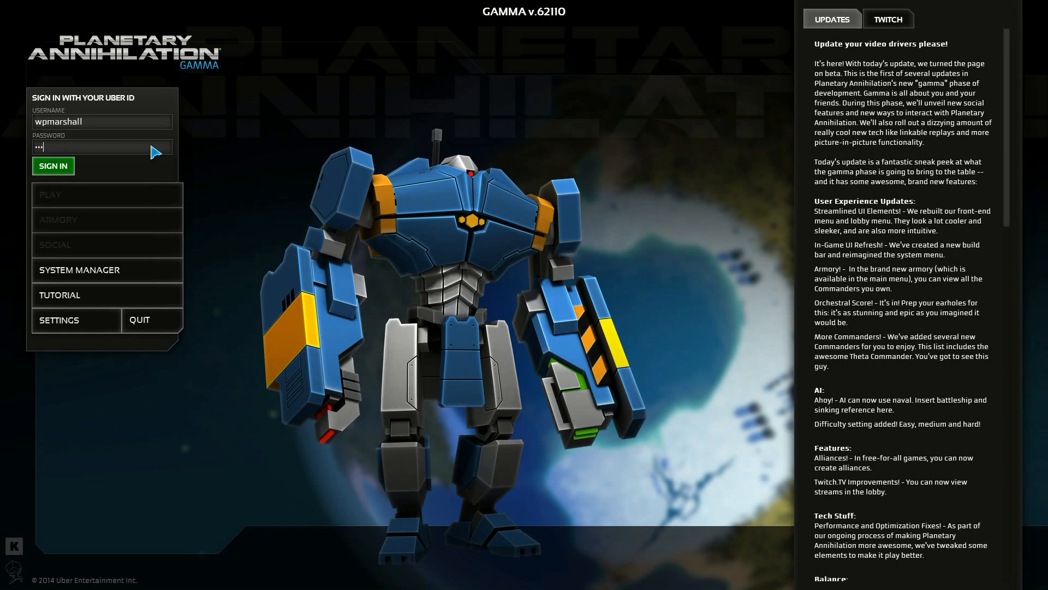
left_click(53, 165)
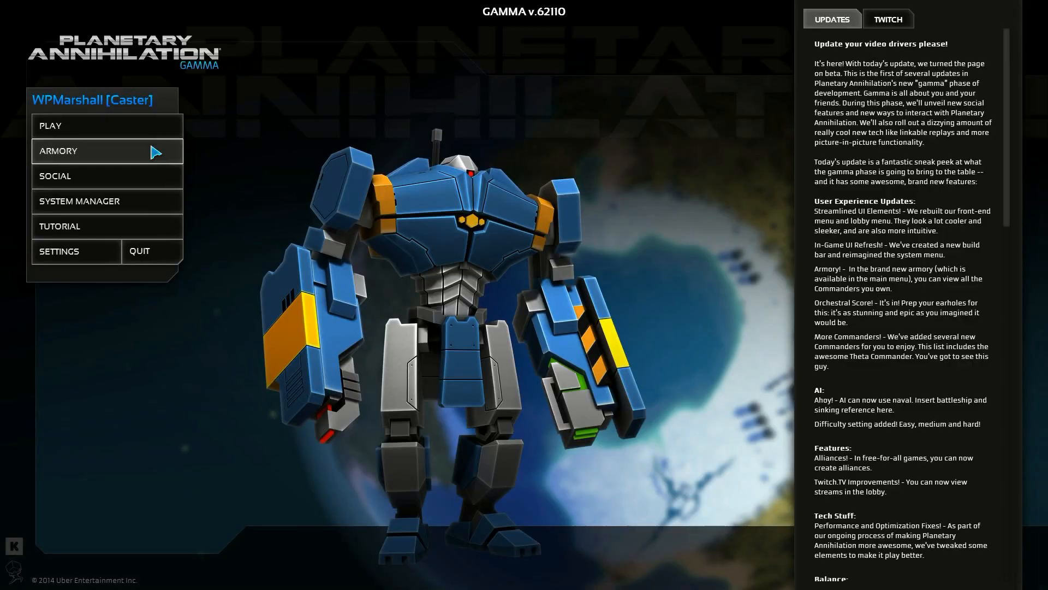
mouse_move(516, 137)
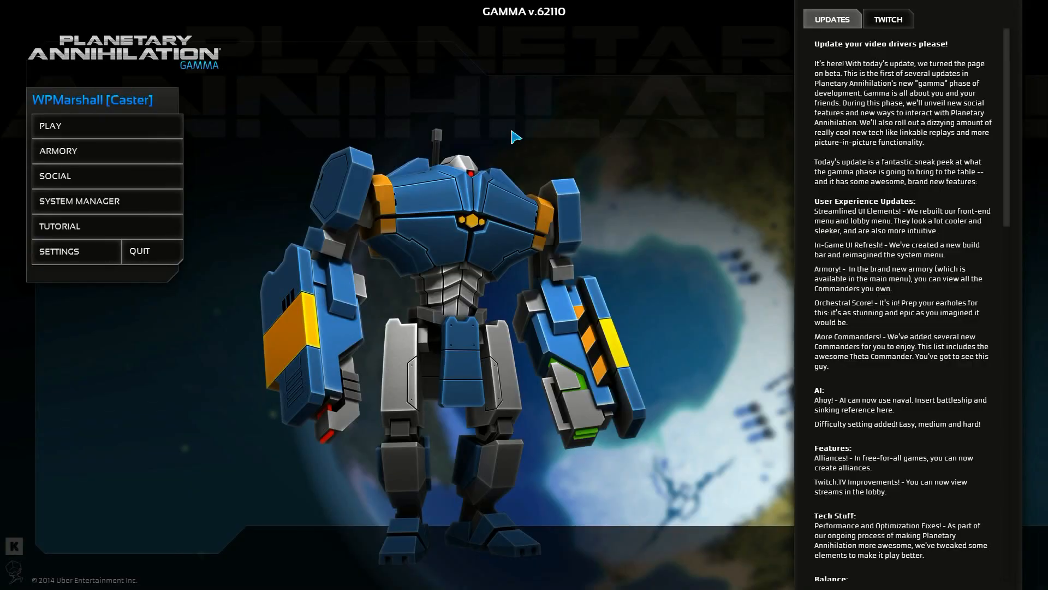
scroll("down", 3)
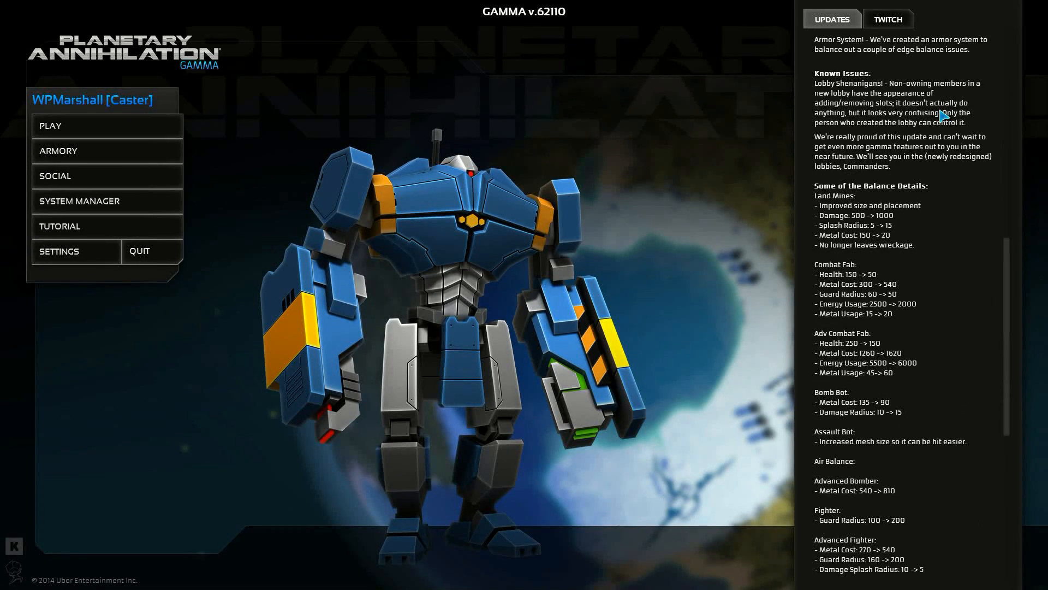
scroll("down", 3)
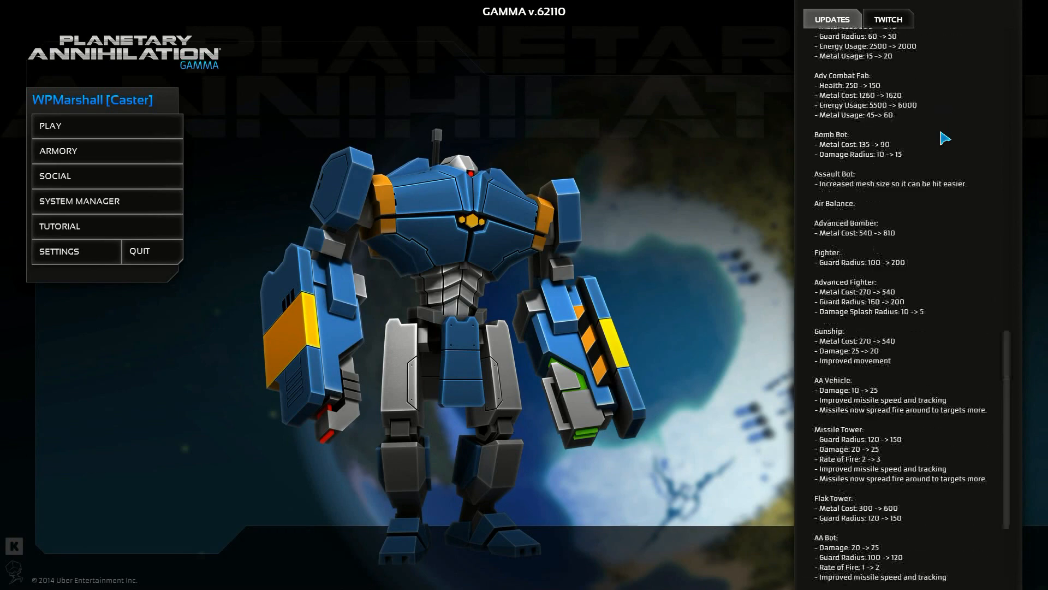
left_click(888, 18)
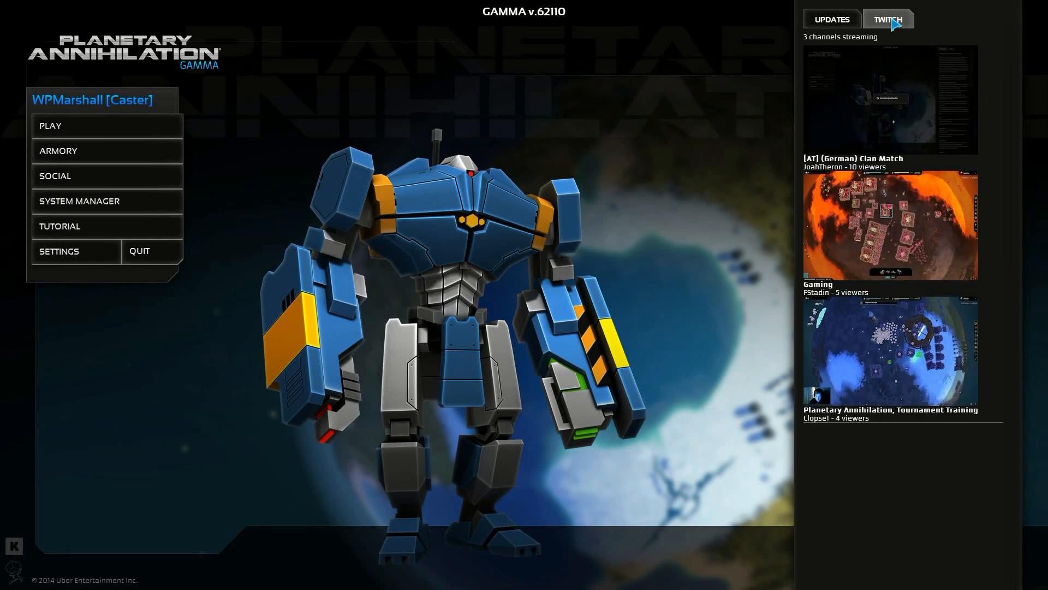
mouse_move(885, 353)
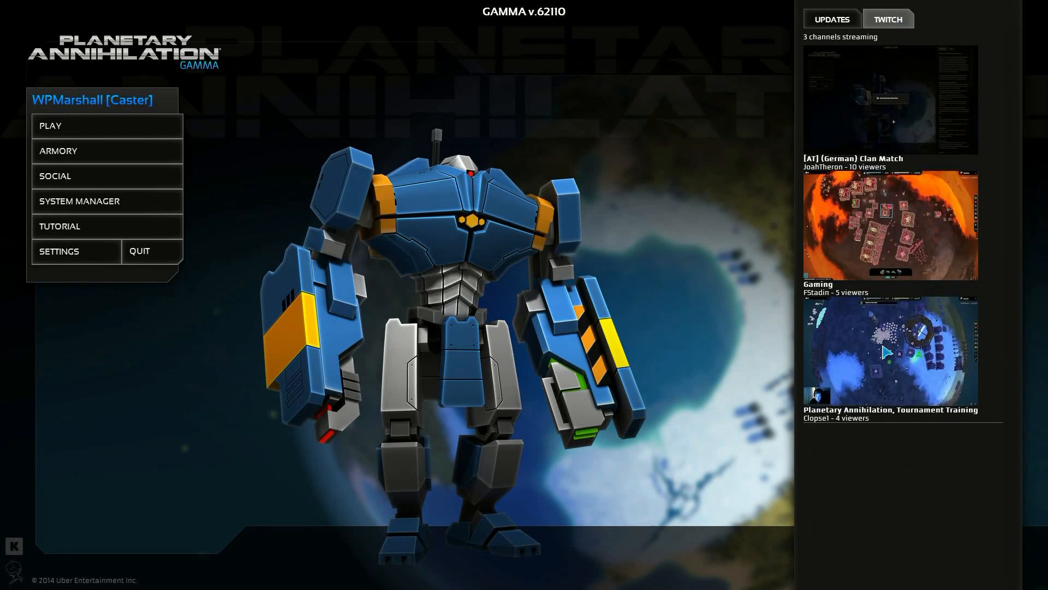
mouse_move(867, 490)
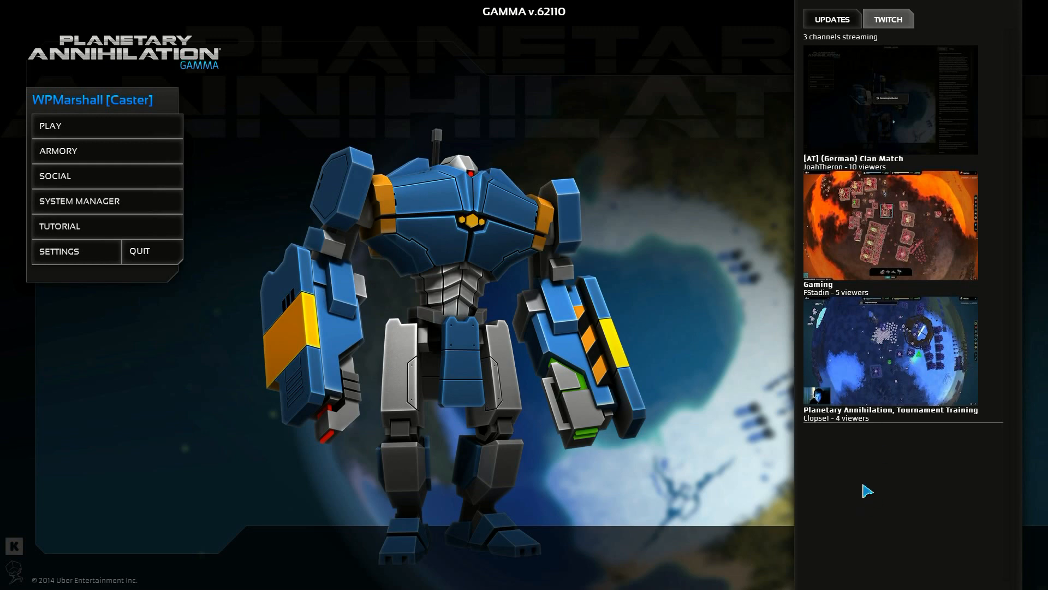
mouse_move(891, 401)
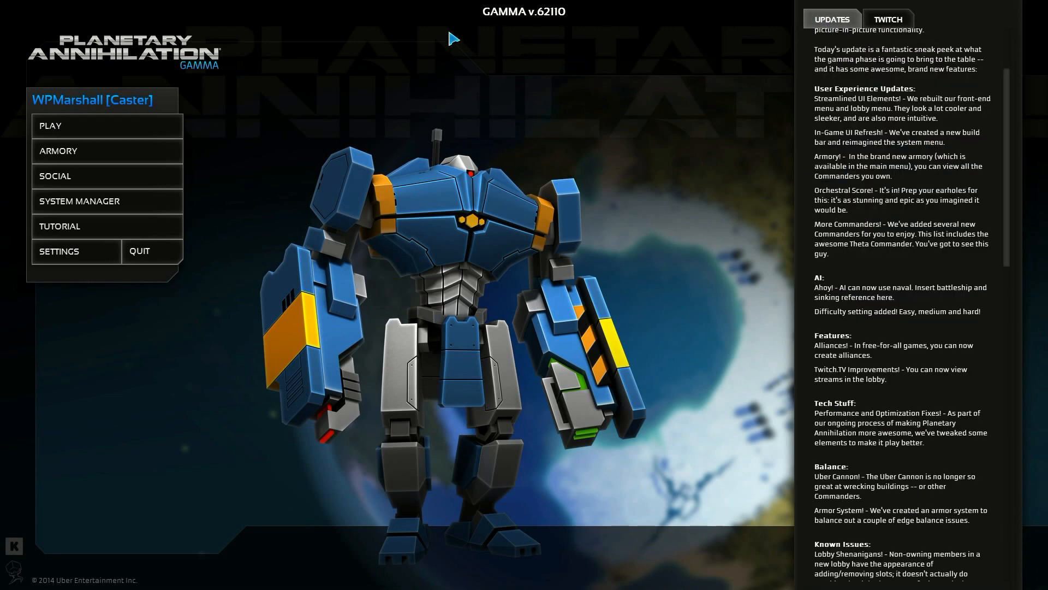
mouse_move(71, 132)
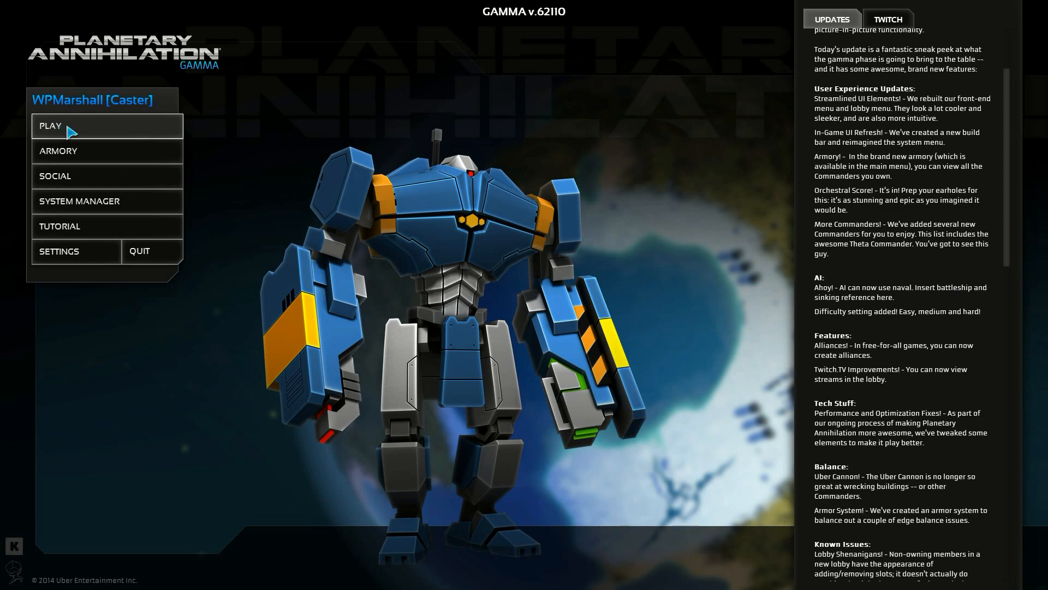
mouse_move(74, 166)
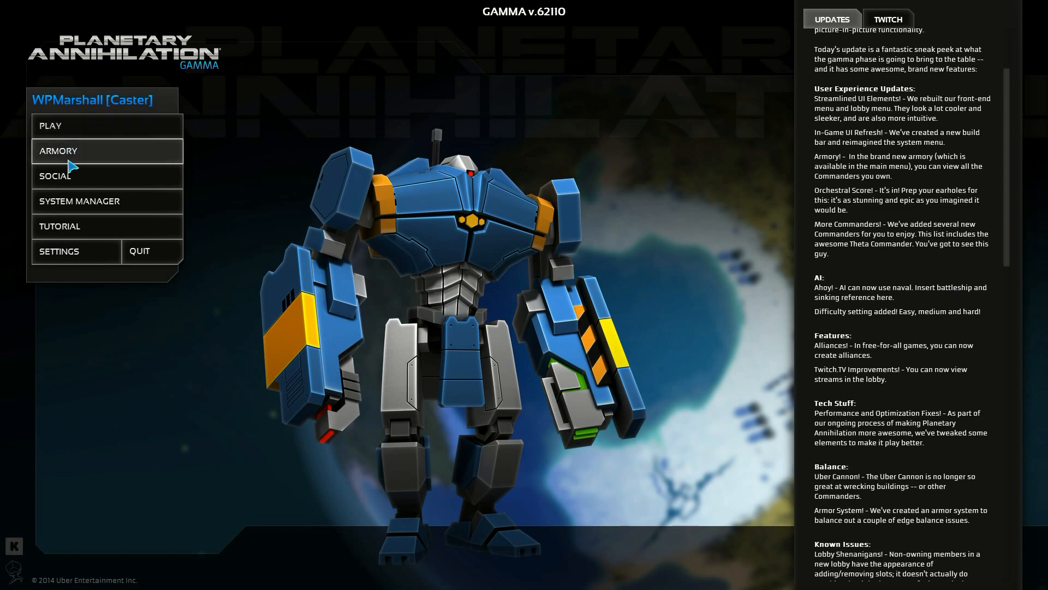
mouse_move(66, 285)
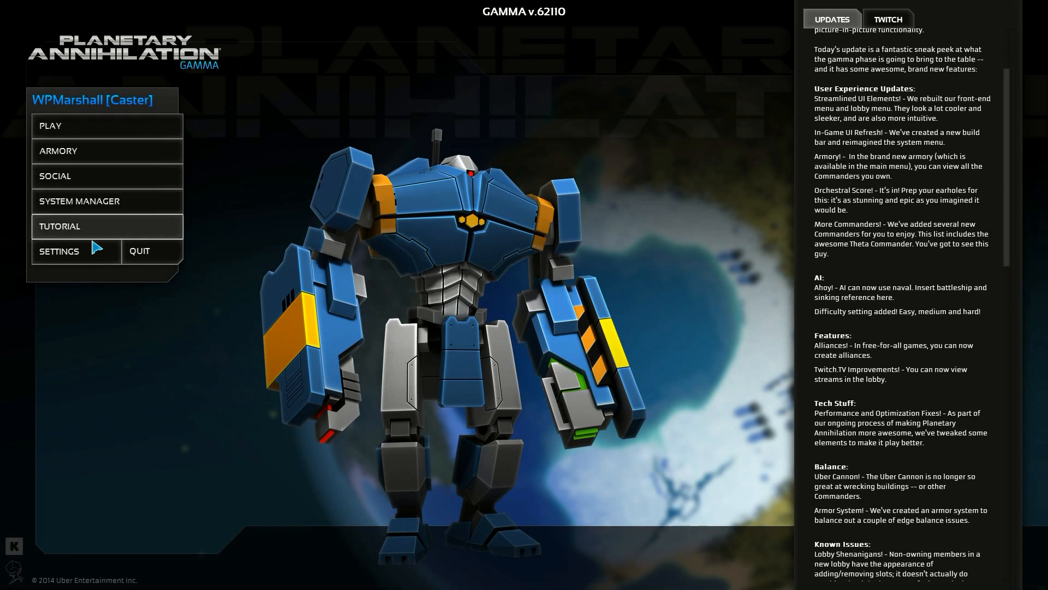
mouse_move(73, 176)
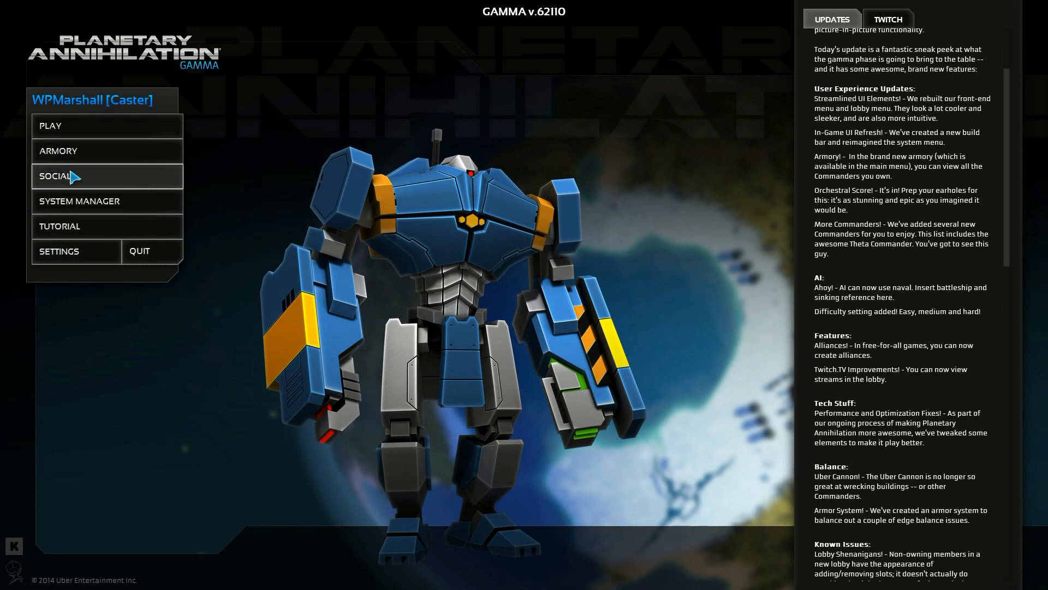
mouse_move(110, 156)
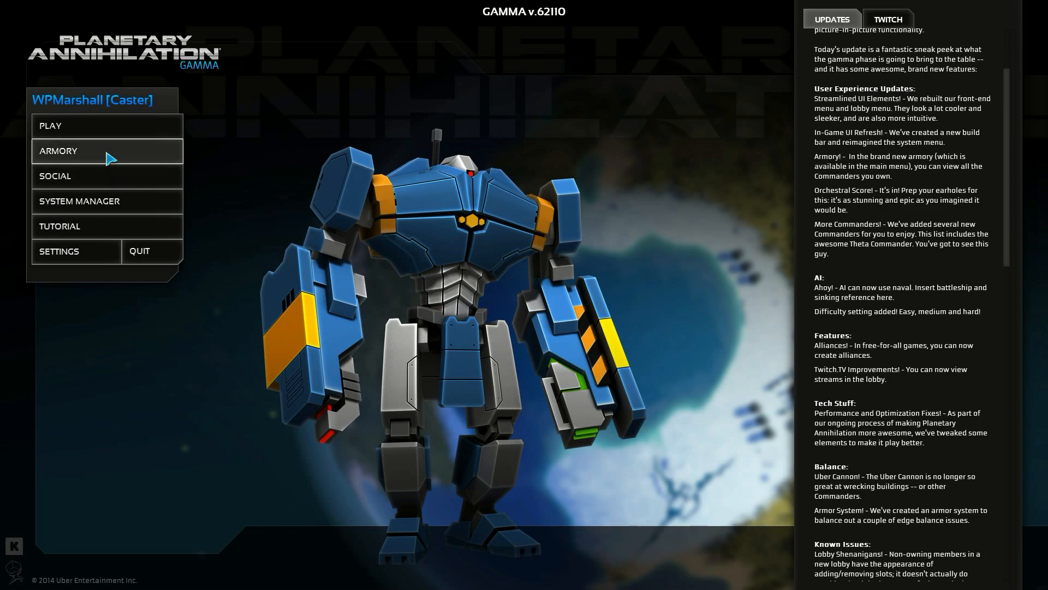
Step: Visit the Armory, return to the menu, then select the Progenitor Commander
left_click(59, 150)
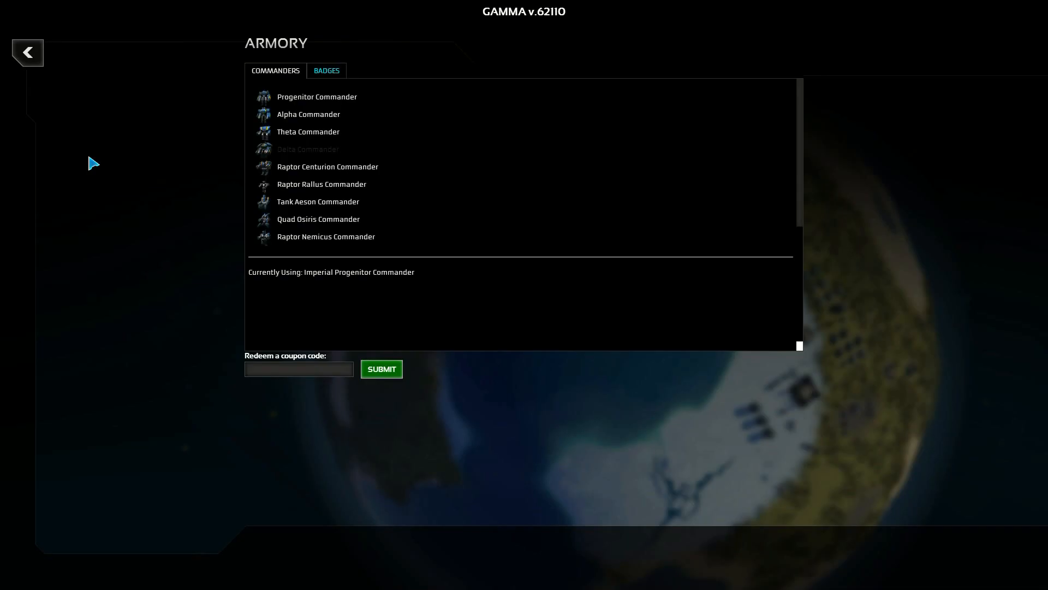
mouse_move(314, 188)
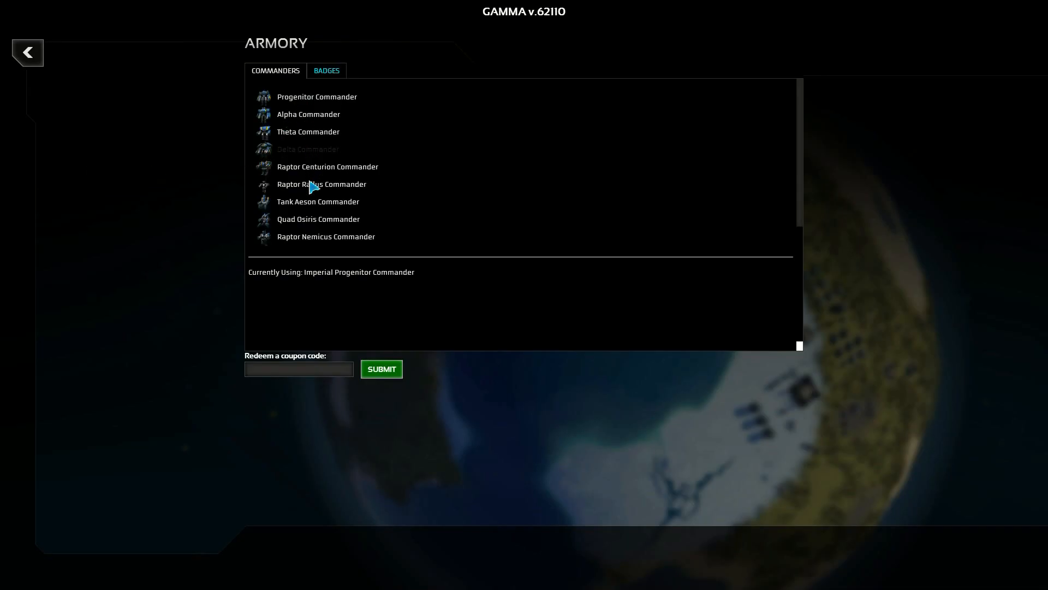
mouse_move(323, 137)
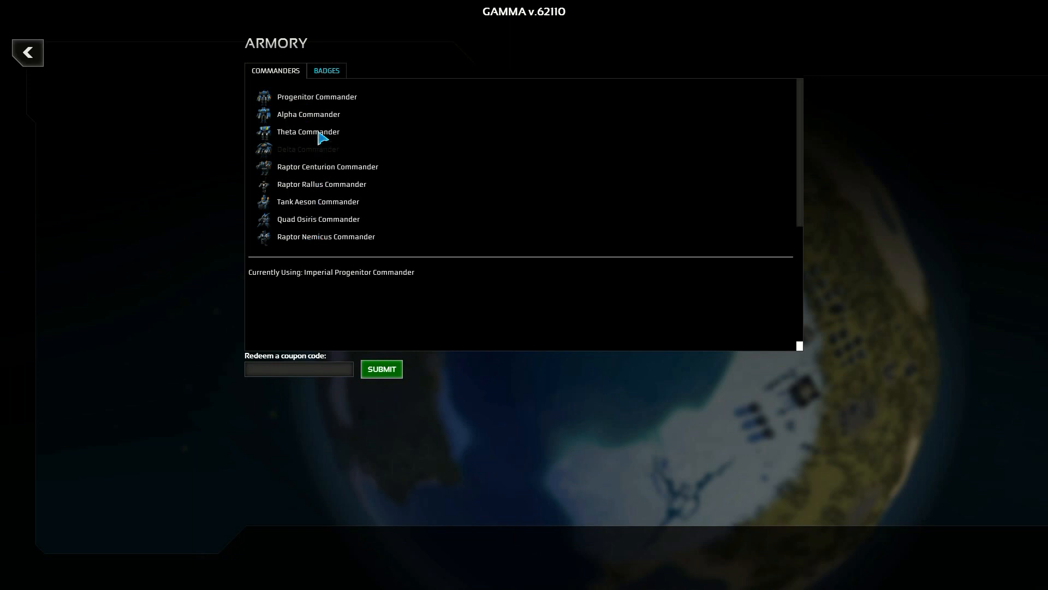
mouse_move(310, 153)
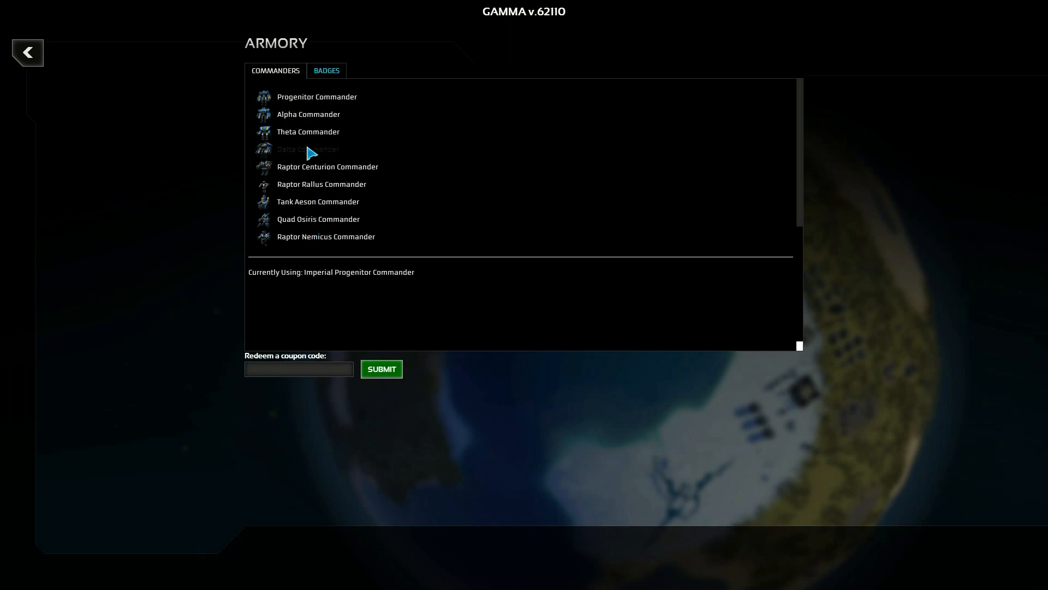
mouse_move(315, 124)
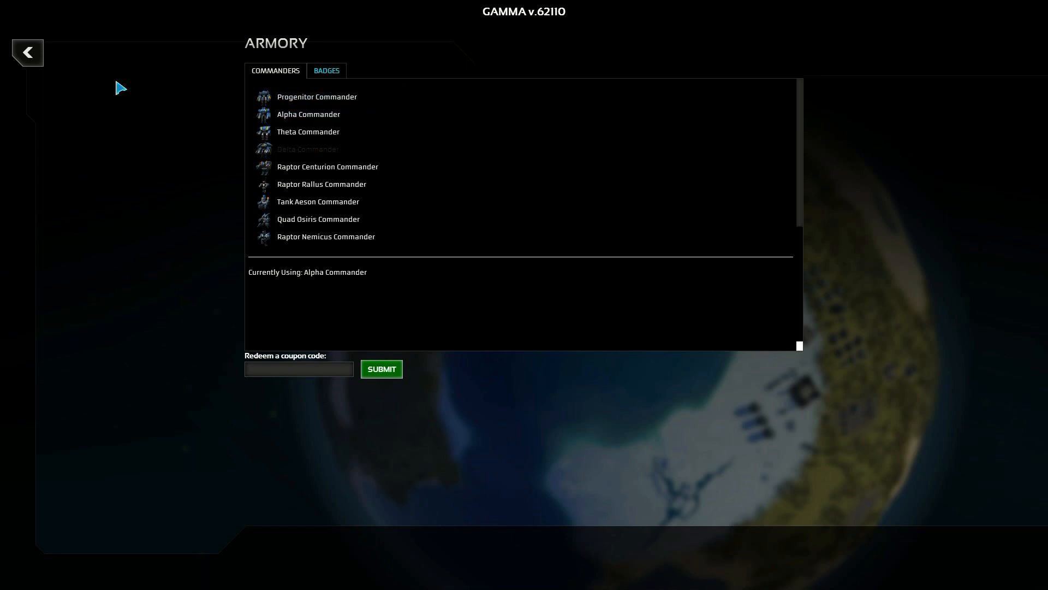
left_click(27, 52)
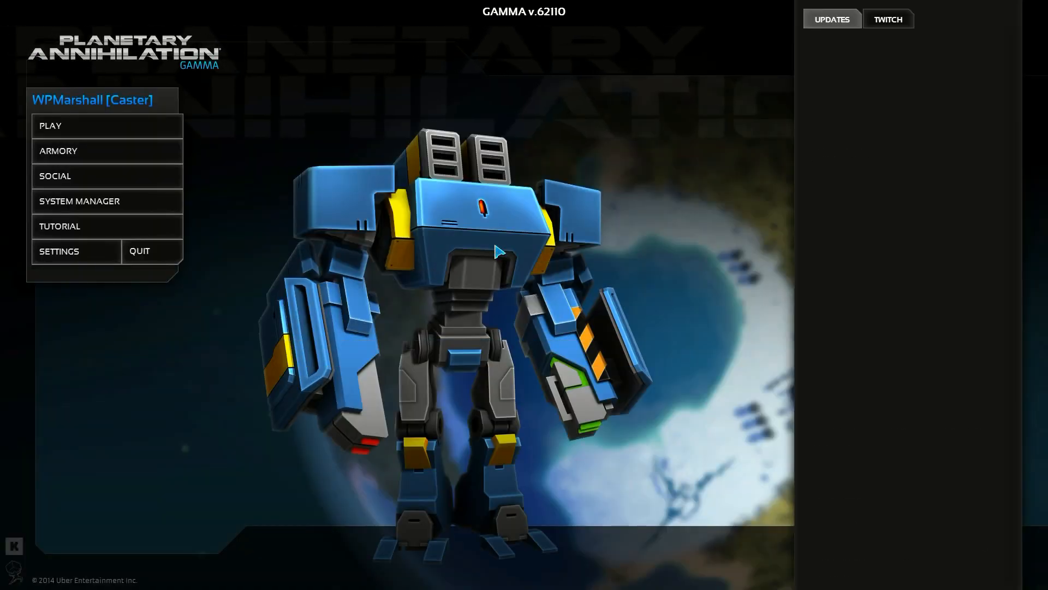
left_click(59, 150)
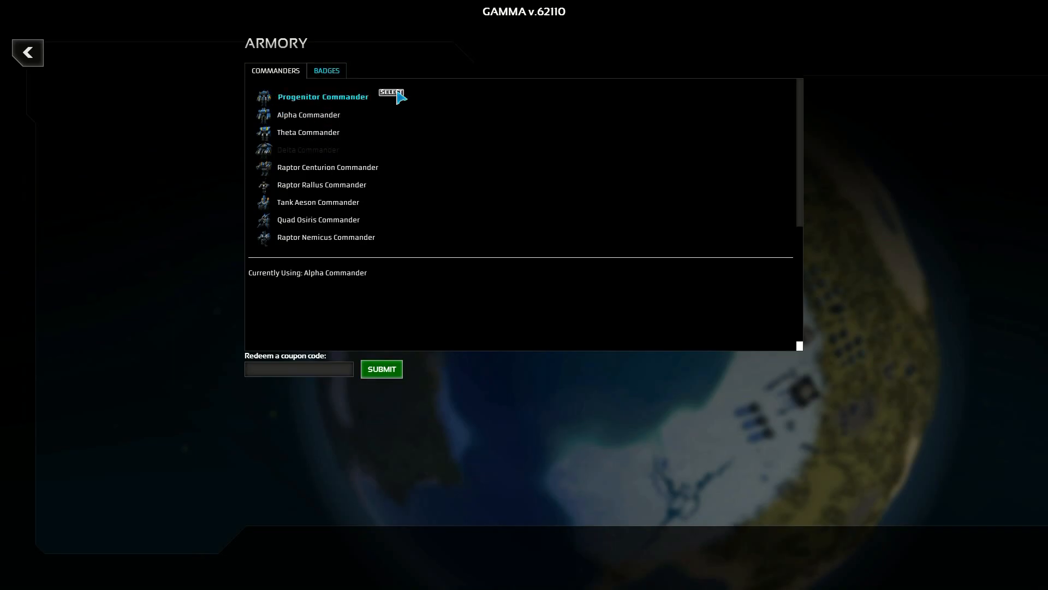
left_click(391, 95)
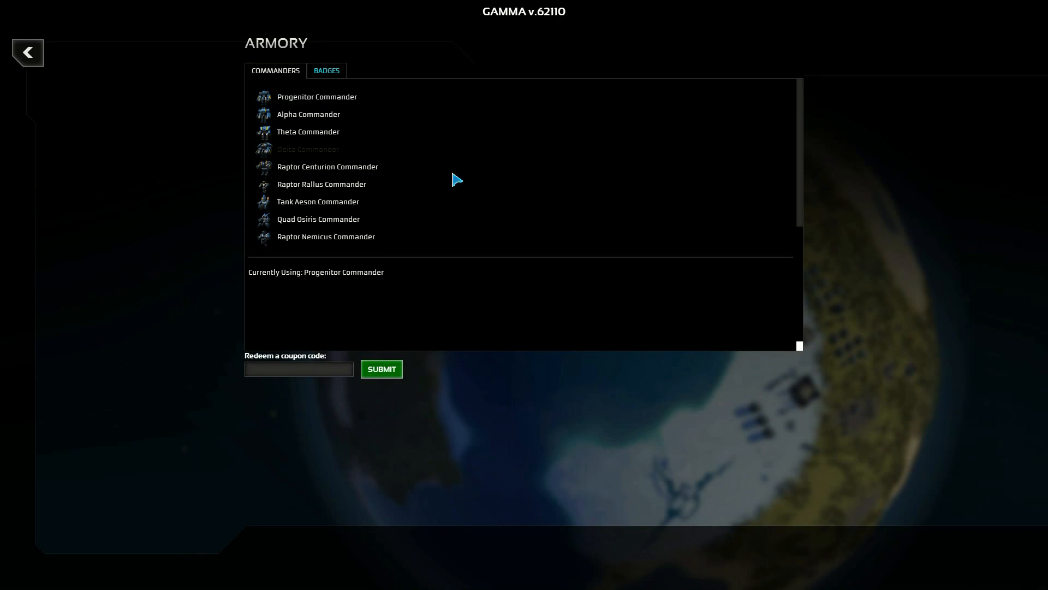
mouse_move(313, 149)
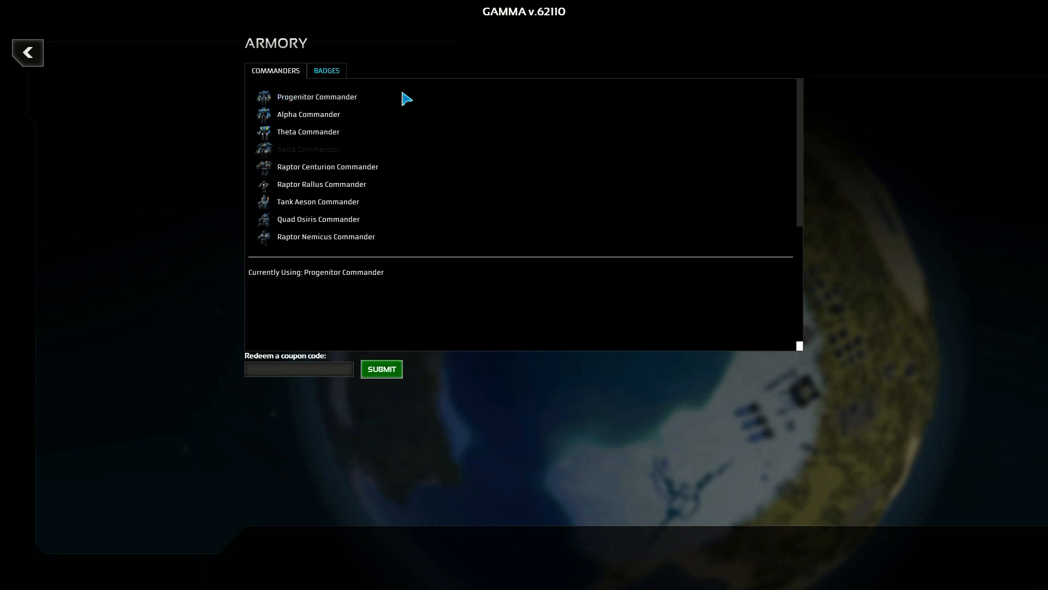
mouse_move(327, 71)
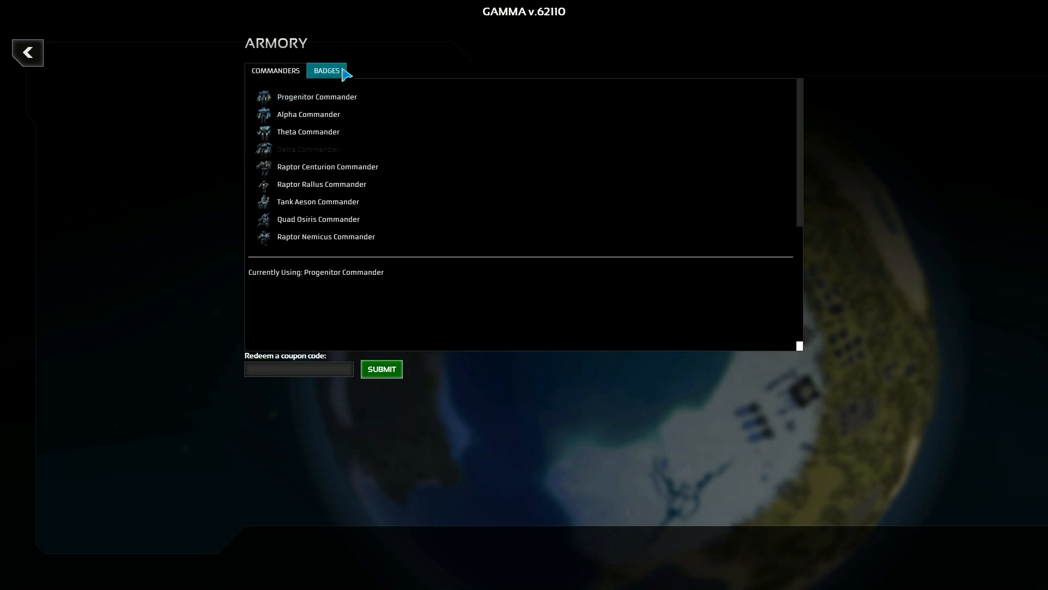
Step: View the Armory badges, go back to the main menu, and open Social
left_click(325, 71)
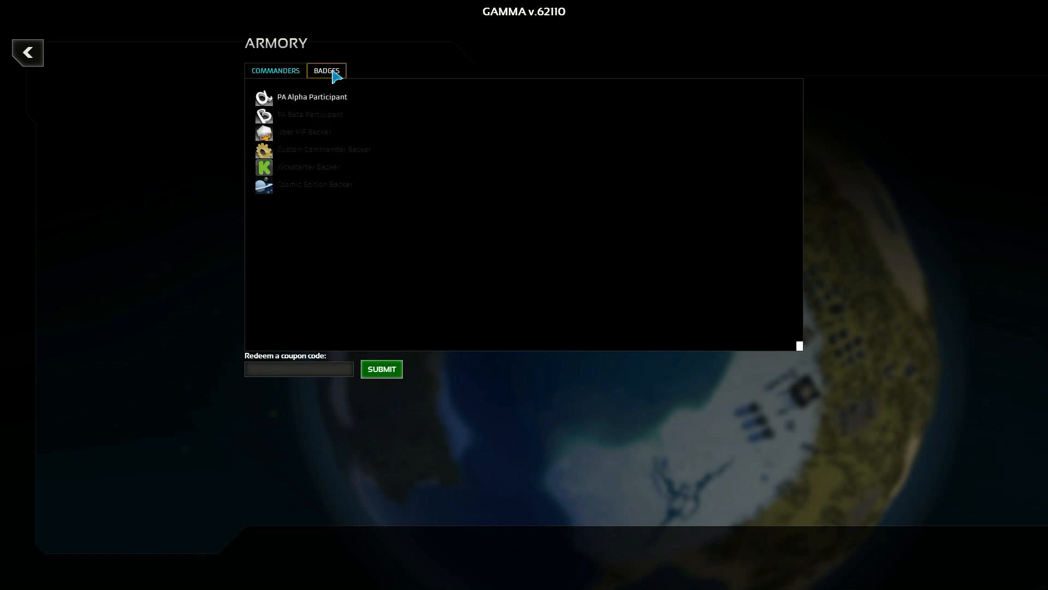
mouse_move(316, 221)
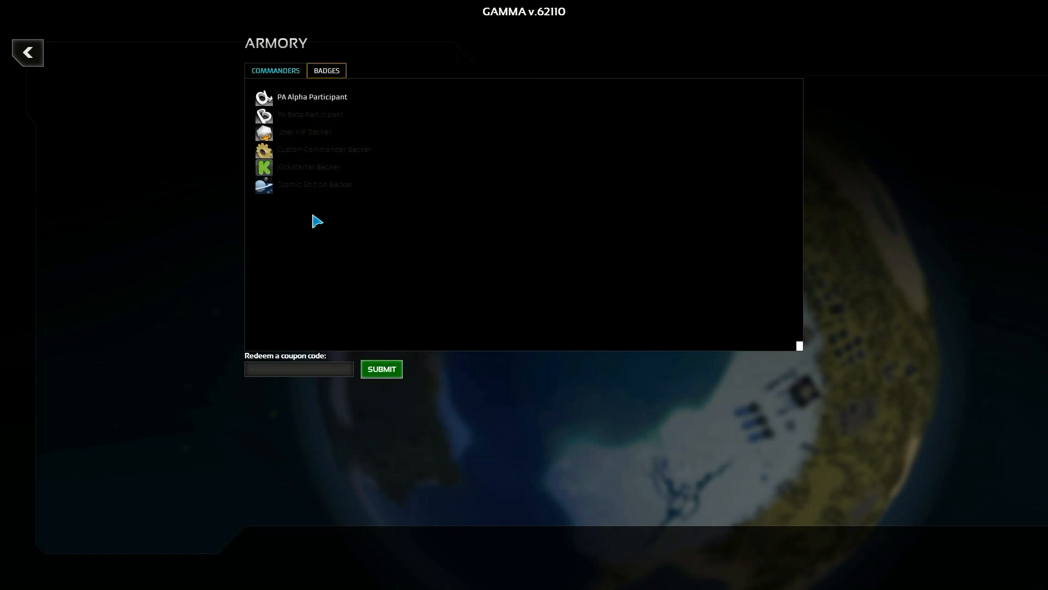
mouse_move(102, 146)
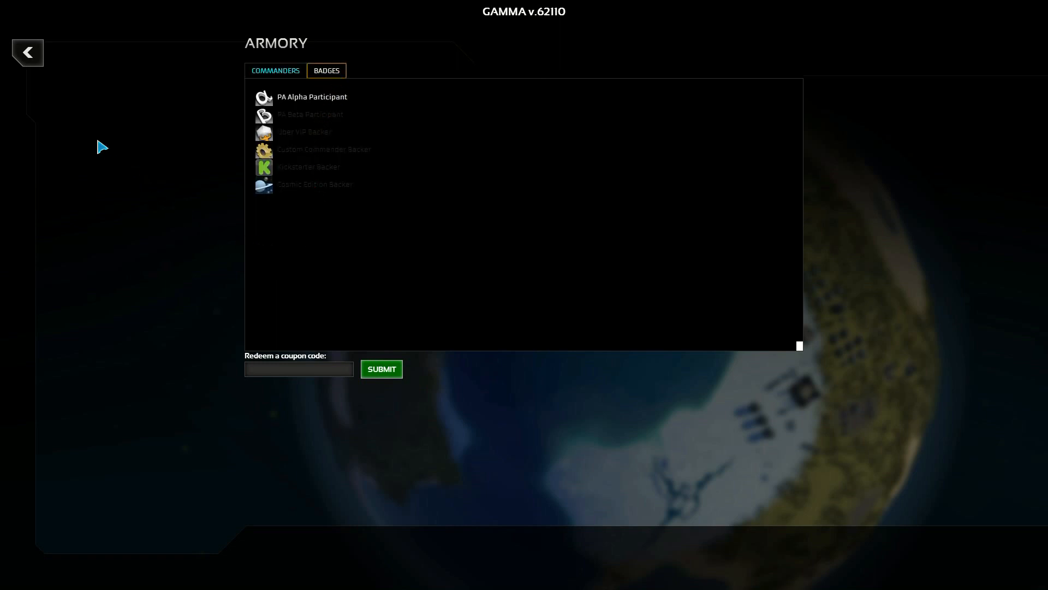
left_click(27, 52)
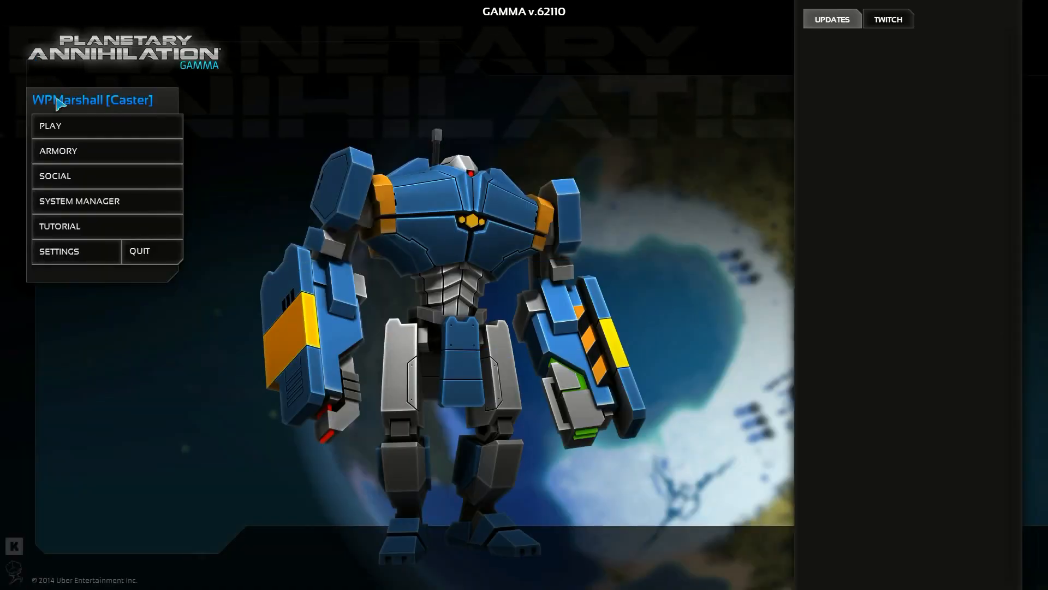
left_click(55, 175)
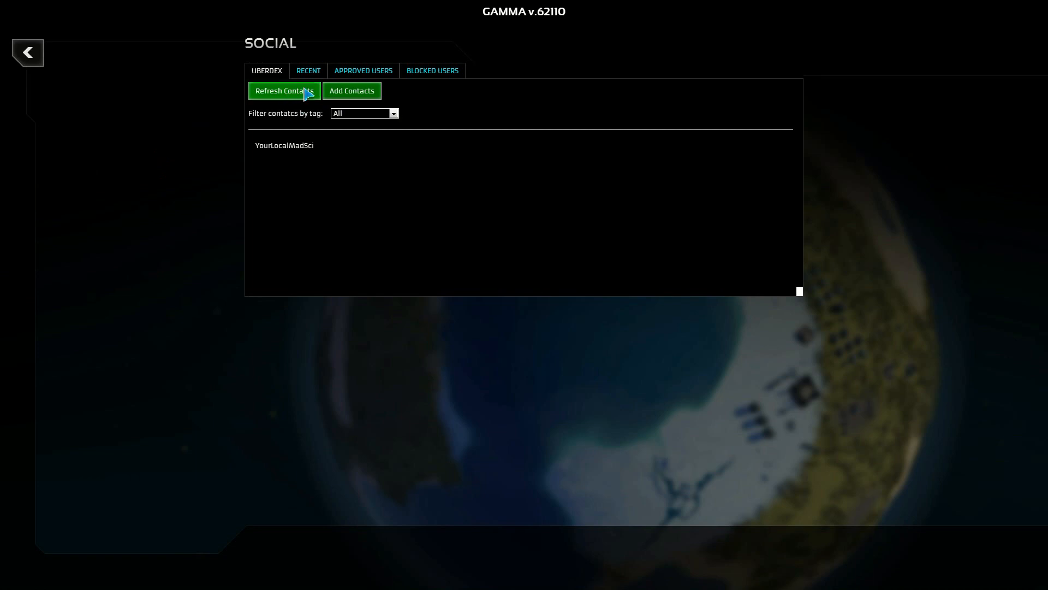
left_click(352, 90)
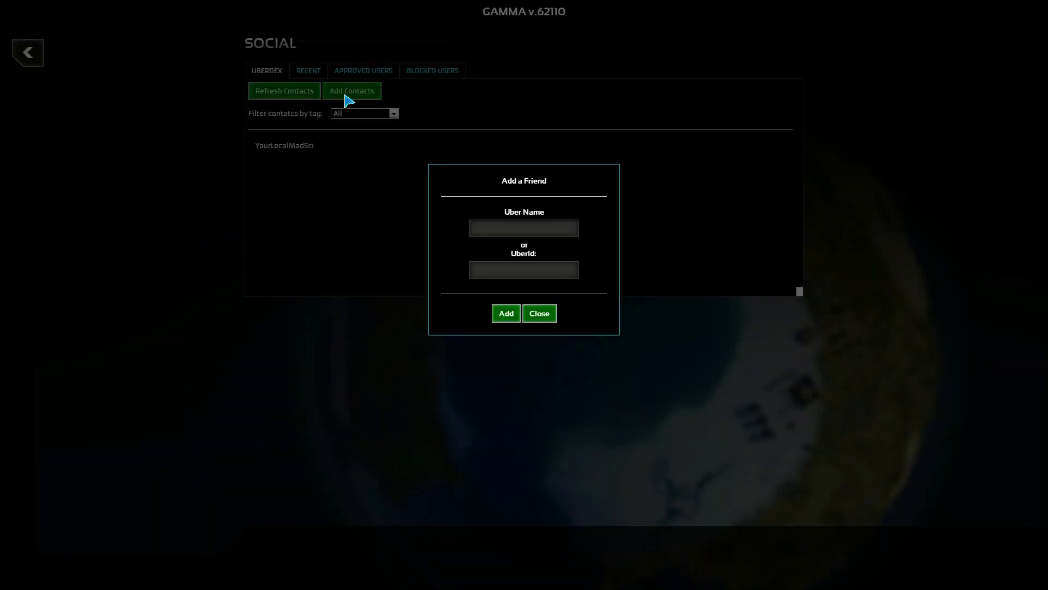
mouse_move(531, 277)
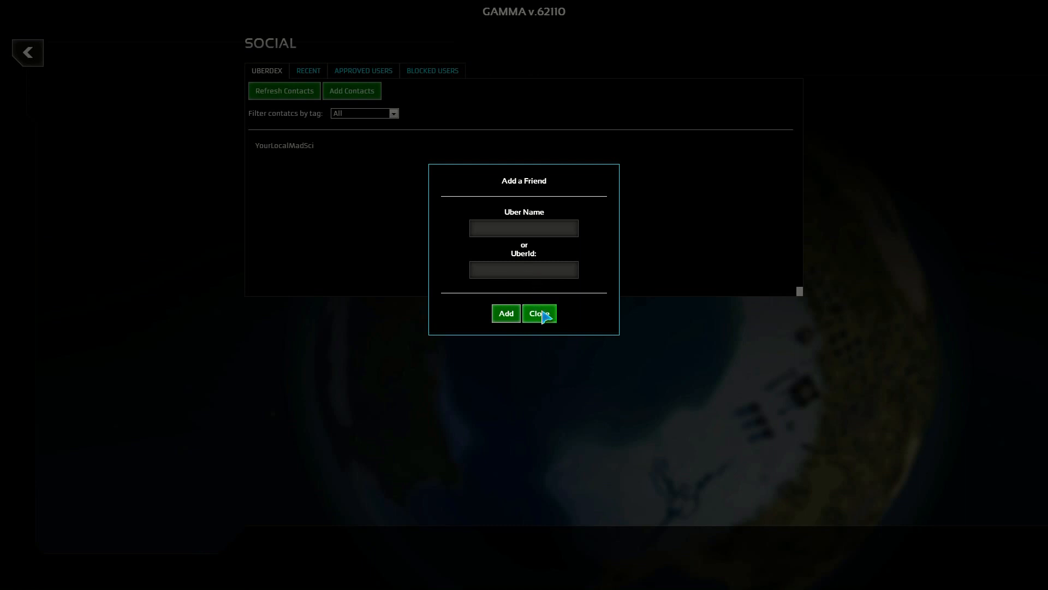
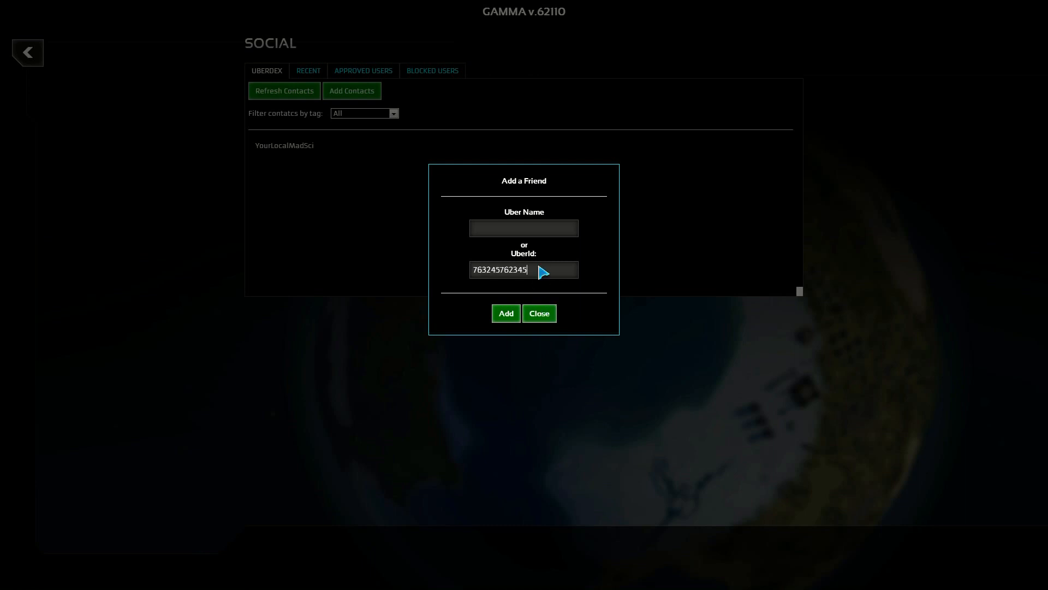
left_click(505, 312)
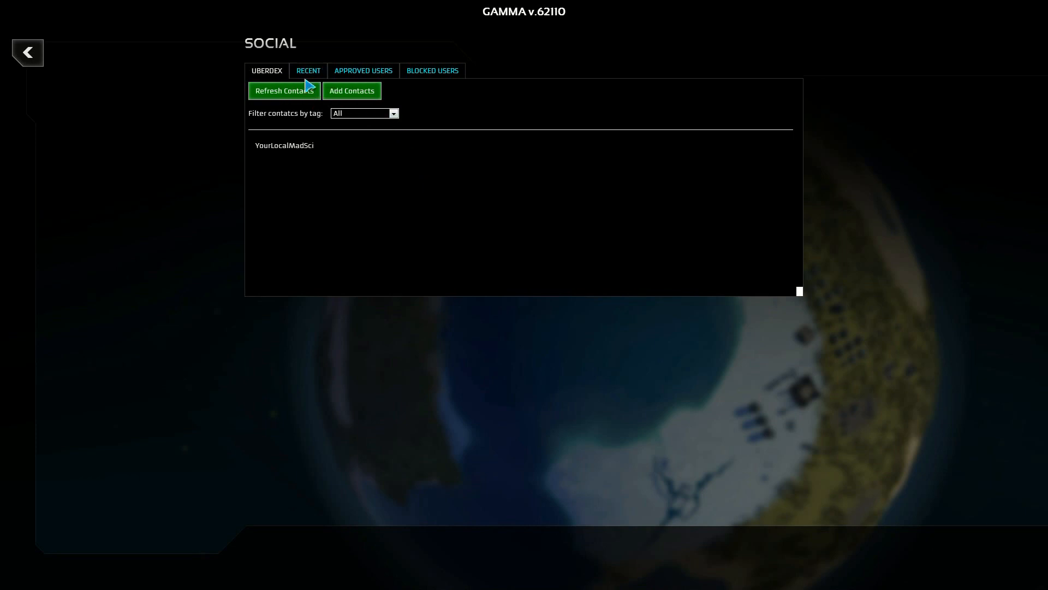
left_click(363, 71)
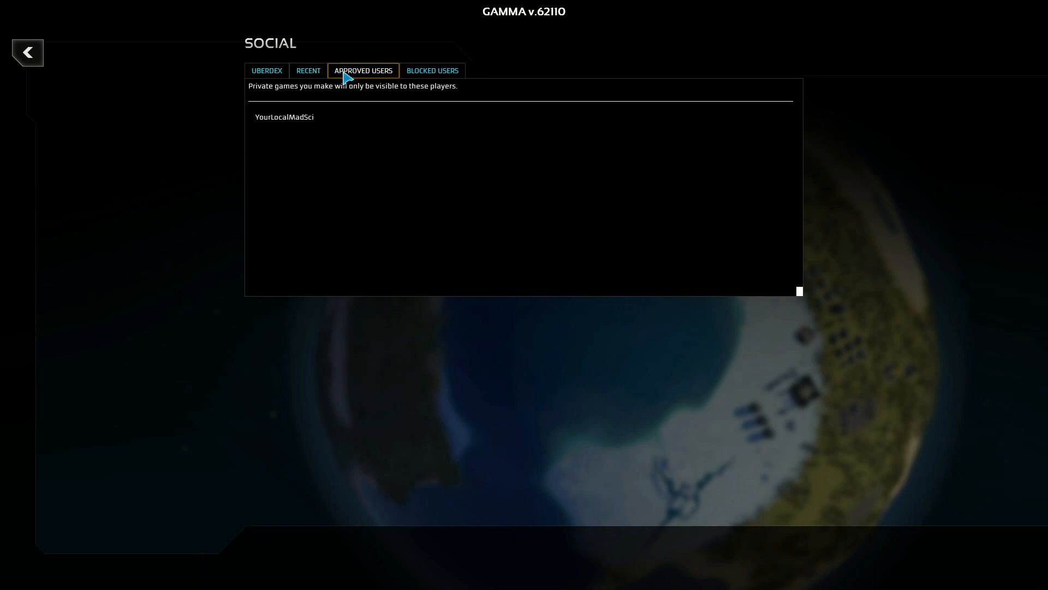
left_click(431, 70)
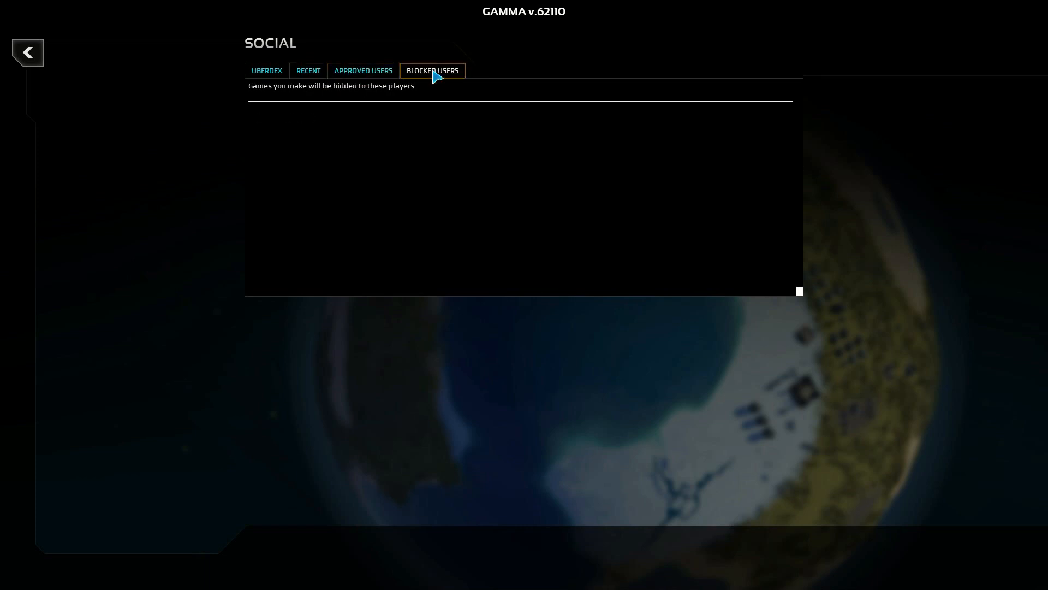
mouse_move(28, 52)
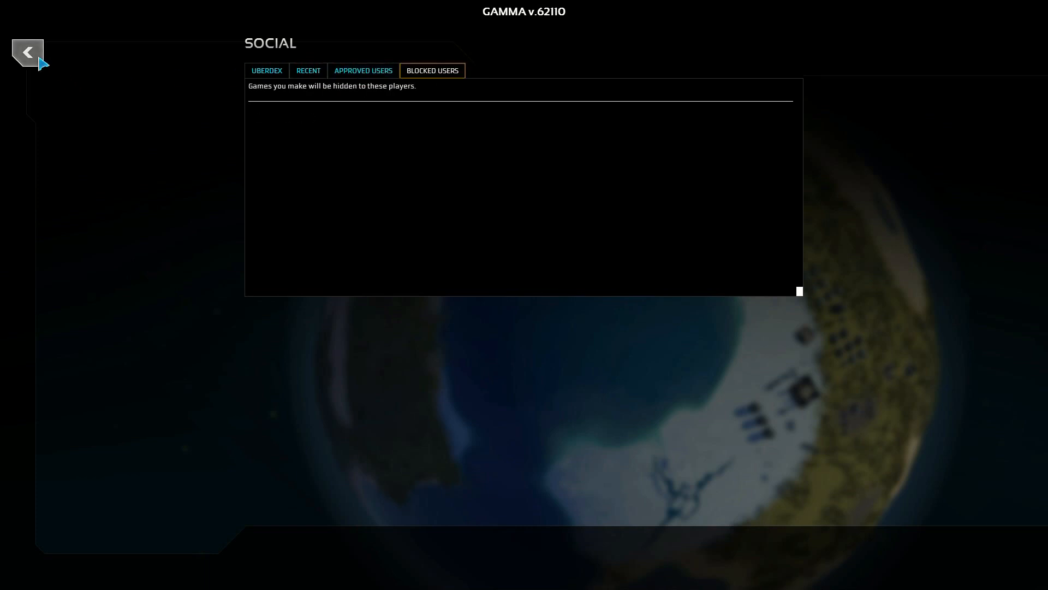
Step: Return to the main menu and open the multiplayer game browser via PLAY
left_click(28, 52)
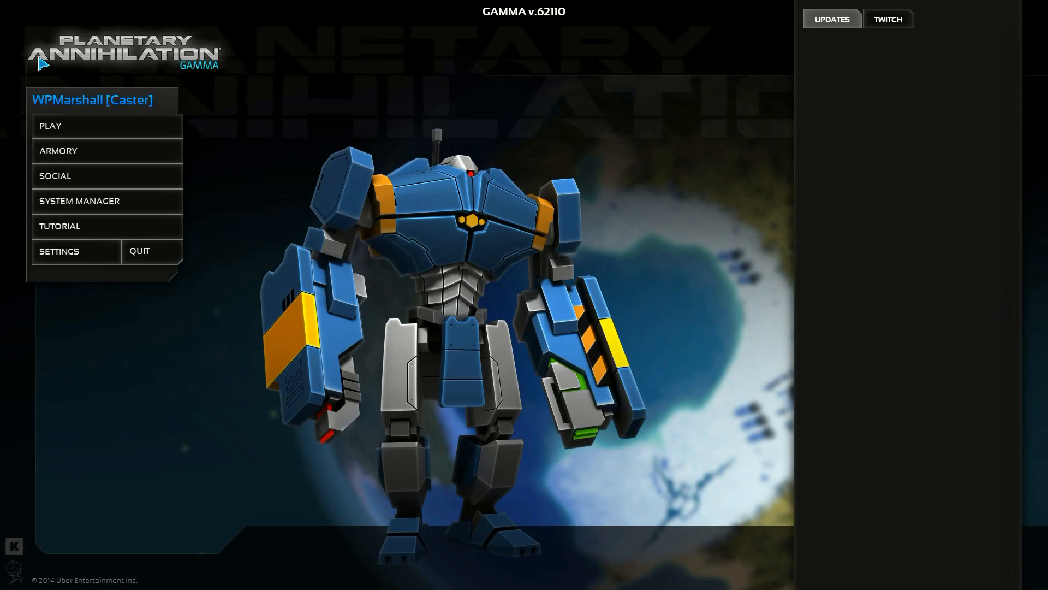
left_click(831, 18)
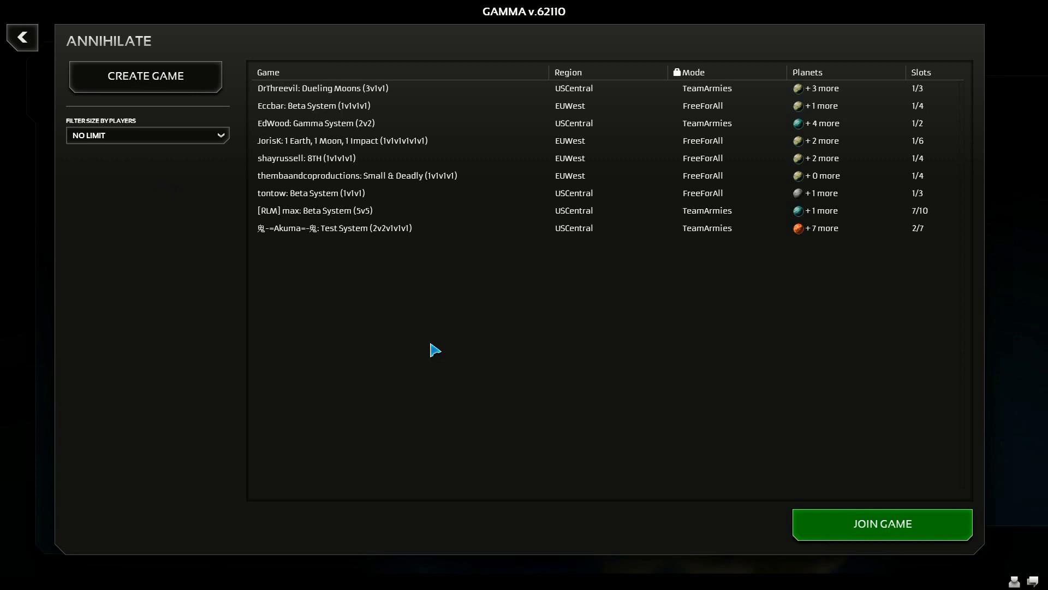
mouse_move(381, 107)
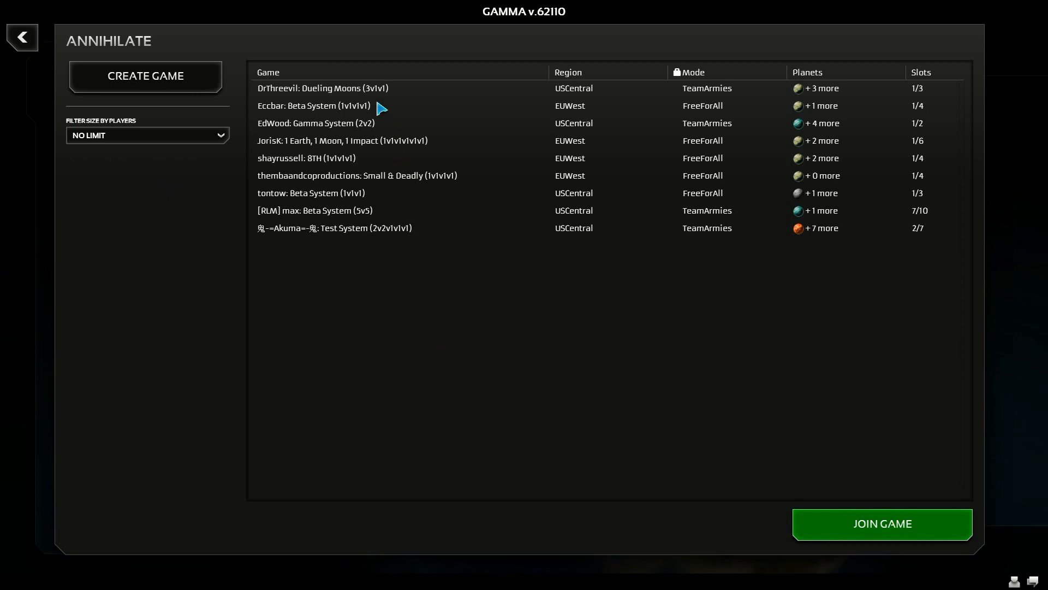
mouse_move(732, 241)
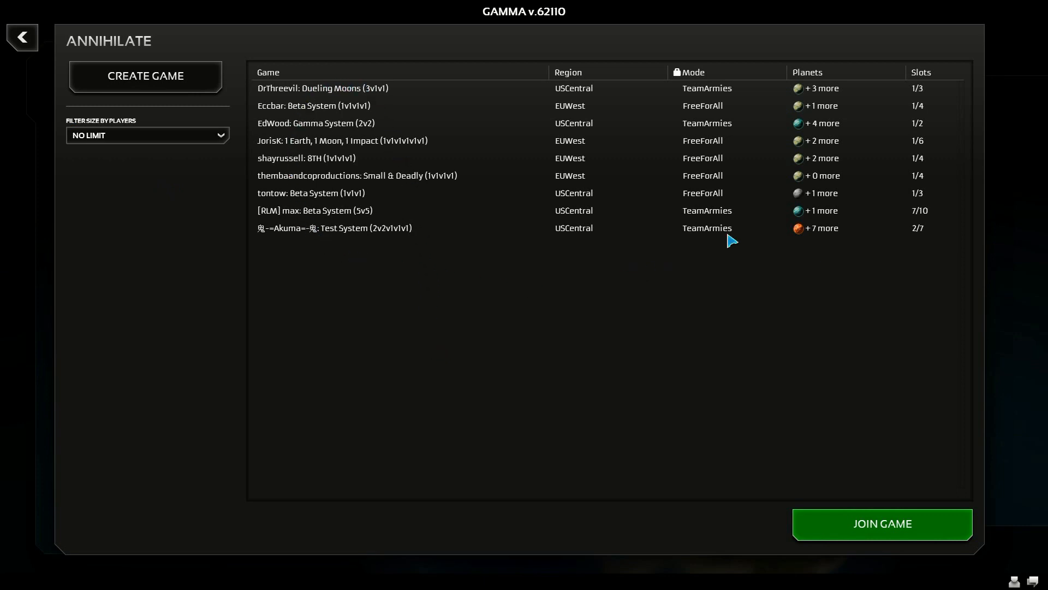
mouse_move(417, 268)
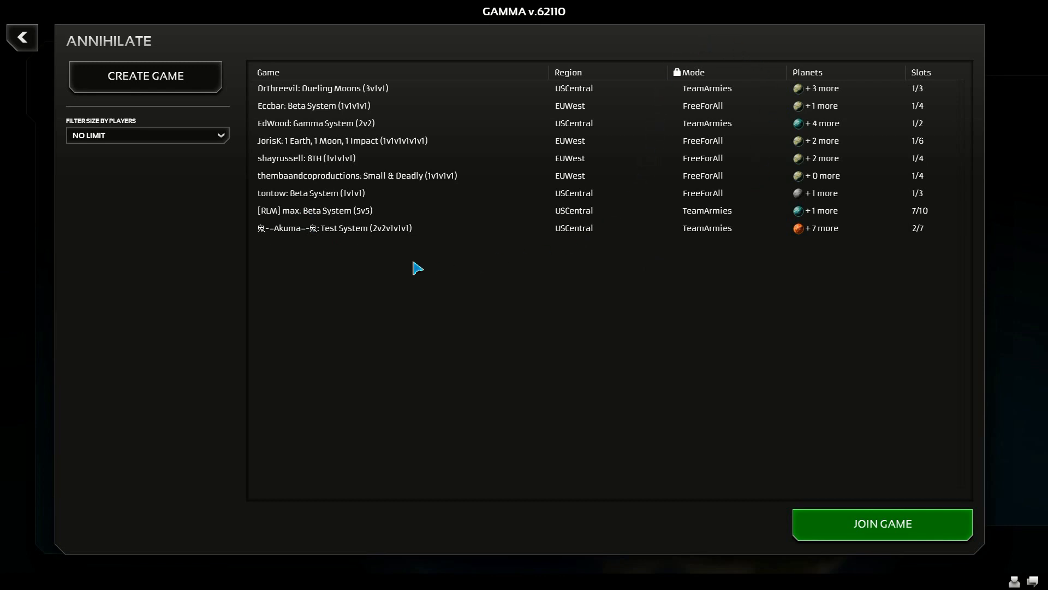
Step: Filter games by size to 2-3 players, then reset the filter to No Limit
left_click(146, 135)
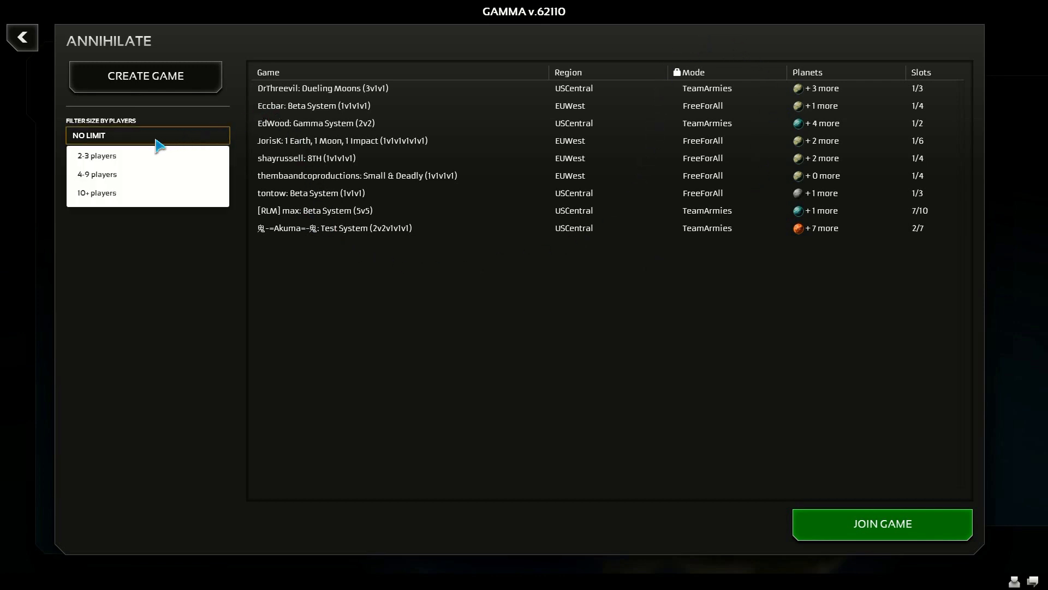
left_click(96, 155)
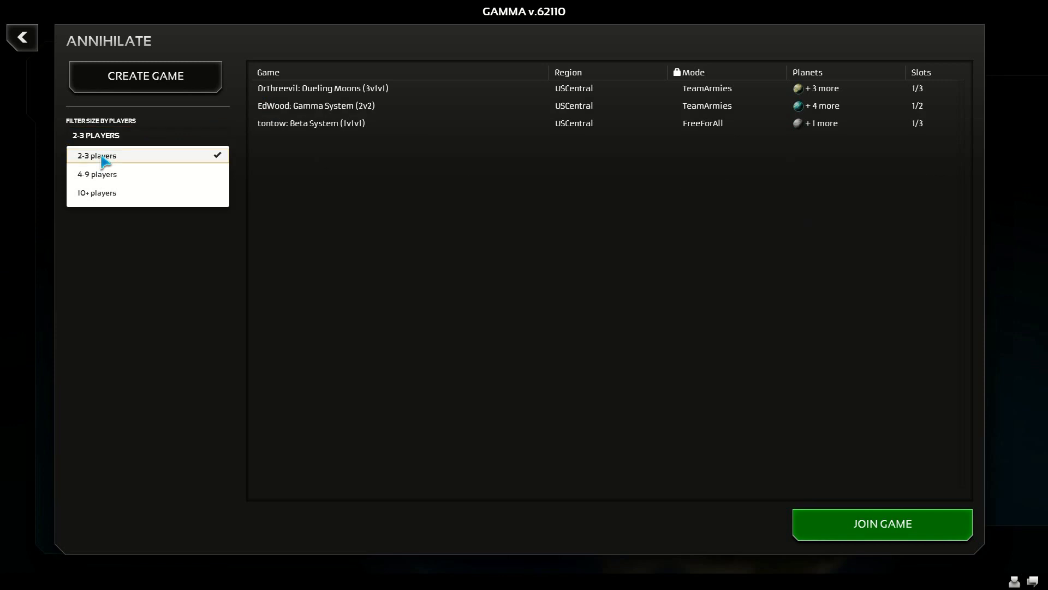
left_click(97, 174)
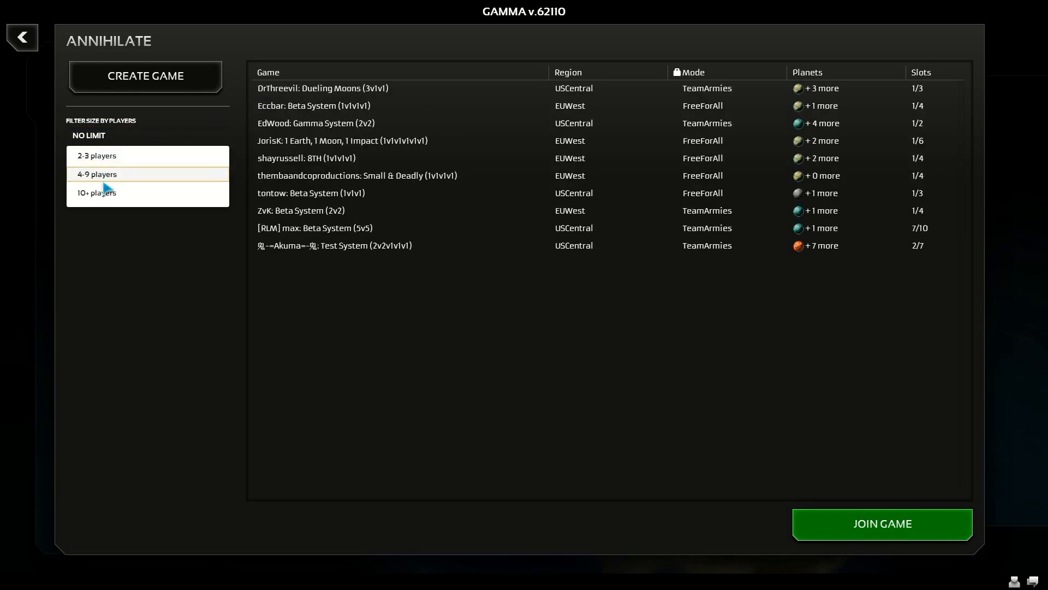
mouse_move(96, 193)
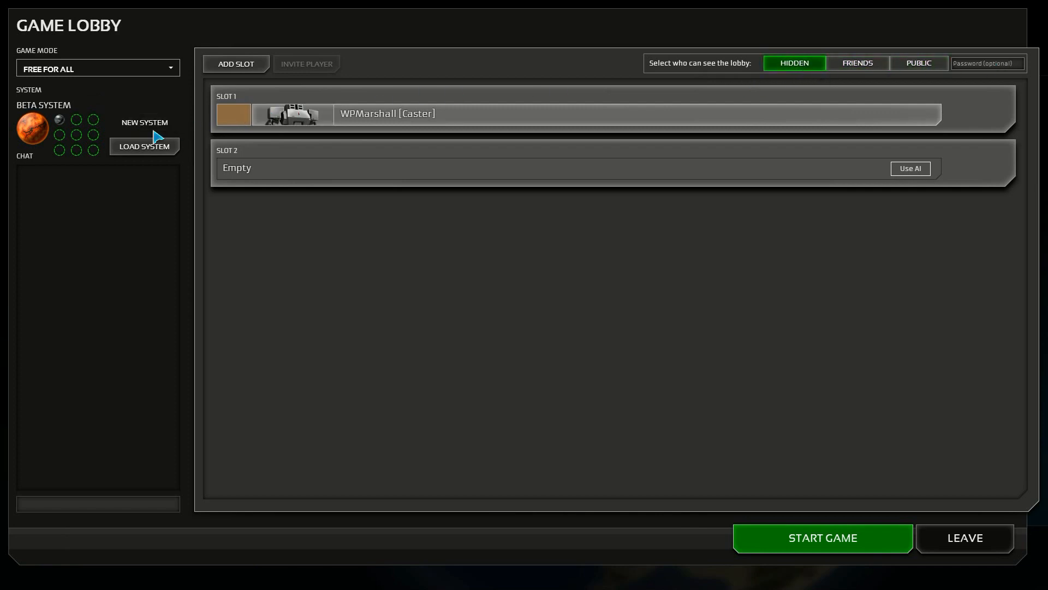
Step: Switch the lobby game mode to Team Armies
left_click(144, 146)
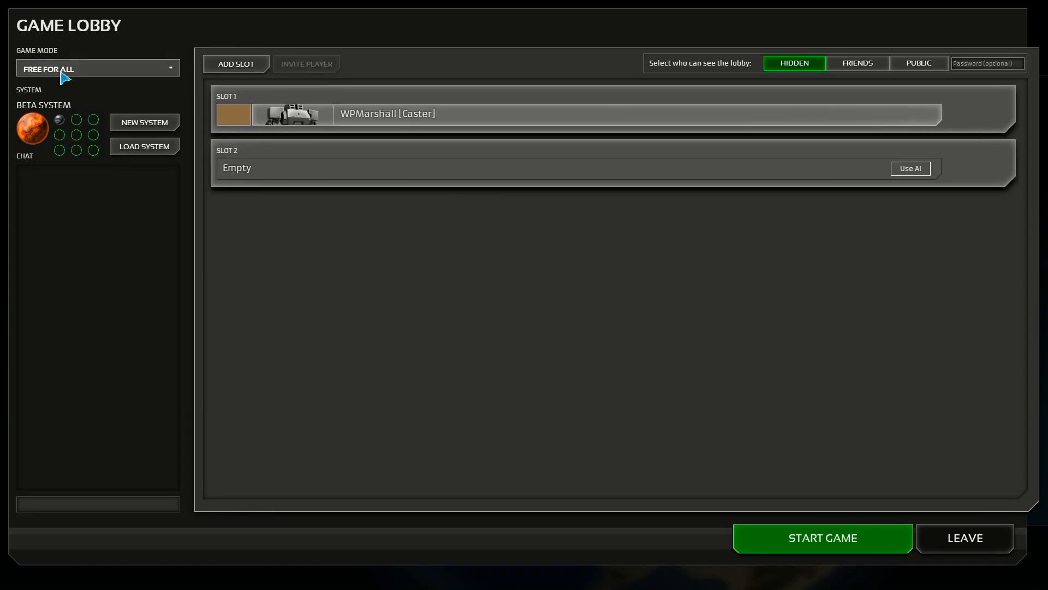
left_click(98, 69)
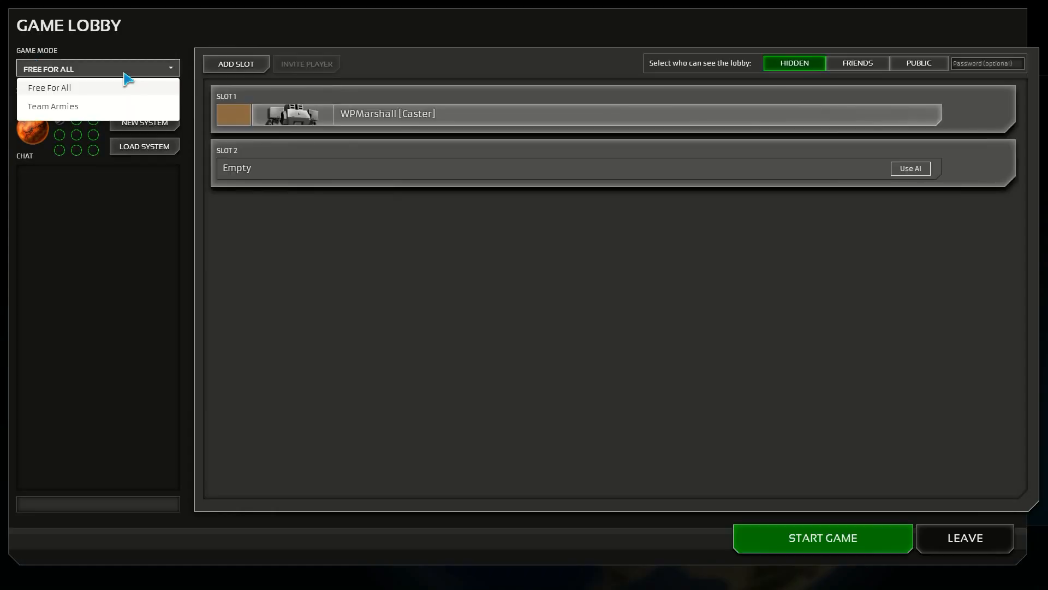
mouse_move(70, 114)
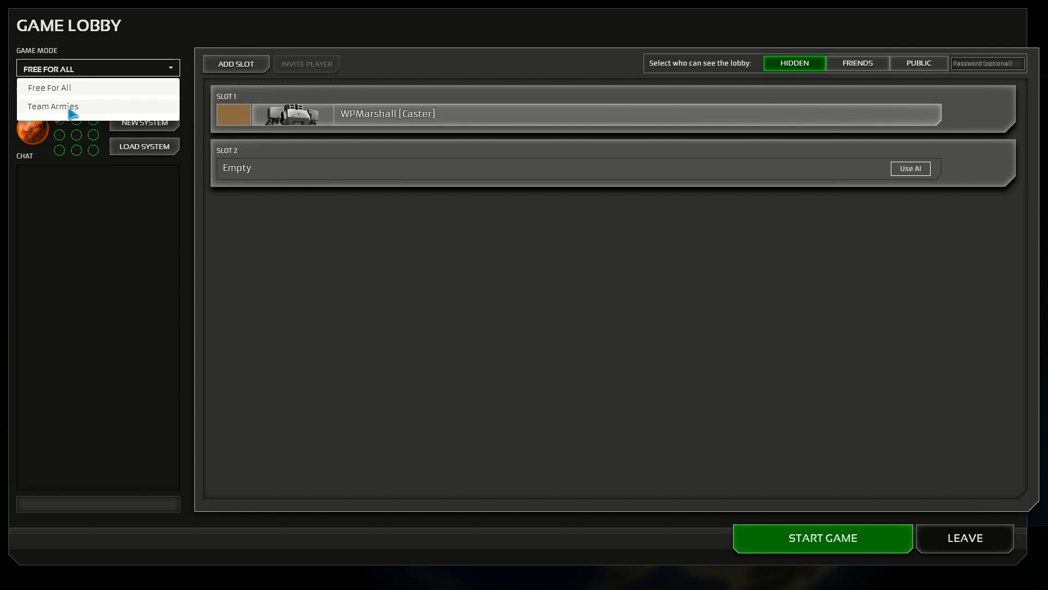
left_click(53, 106)
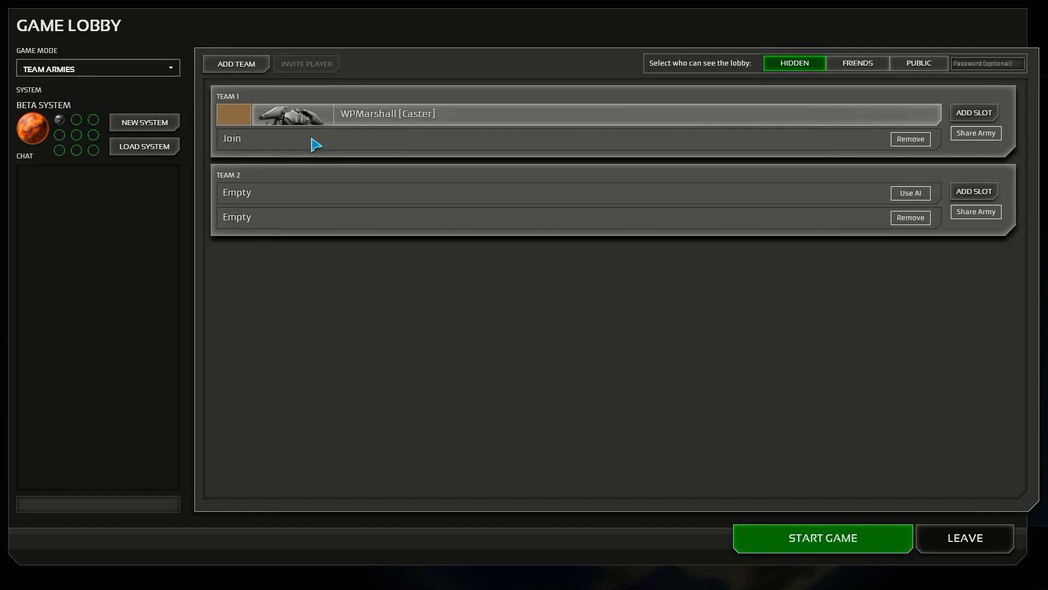
Step: Add empty slots to Team 1 and make Team 2 AI-controlled with extra AI slots
left_click(975, 132)
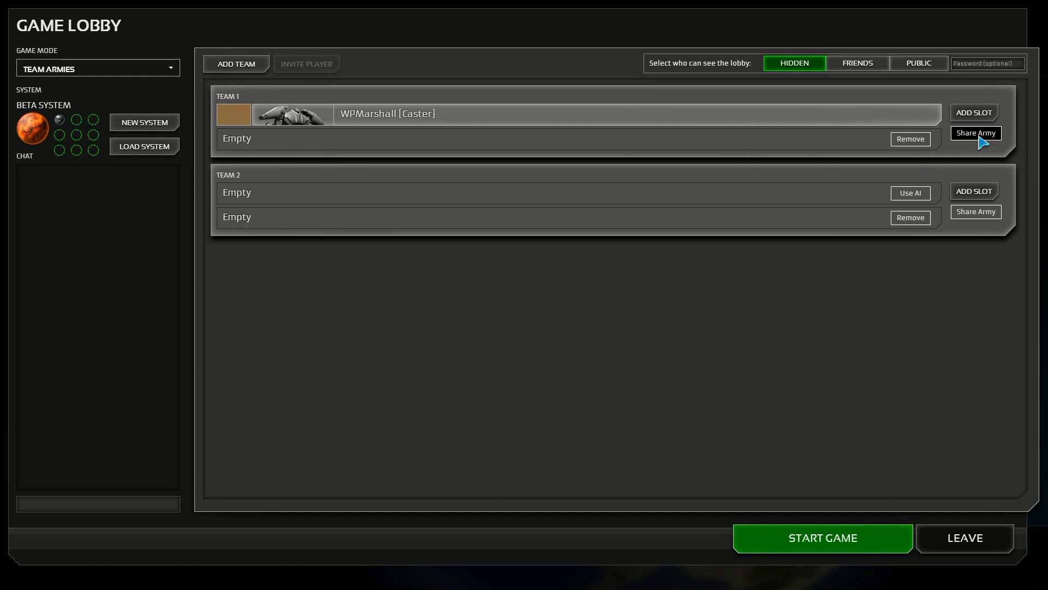
mouse_move(973, 112)
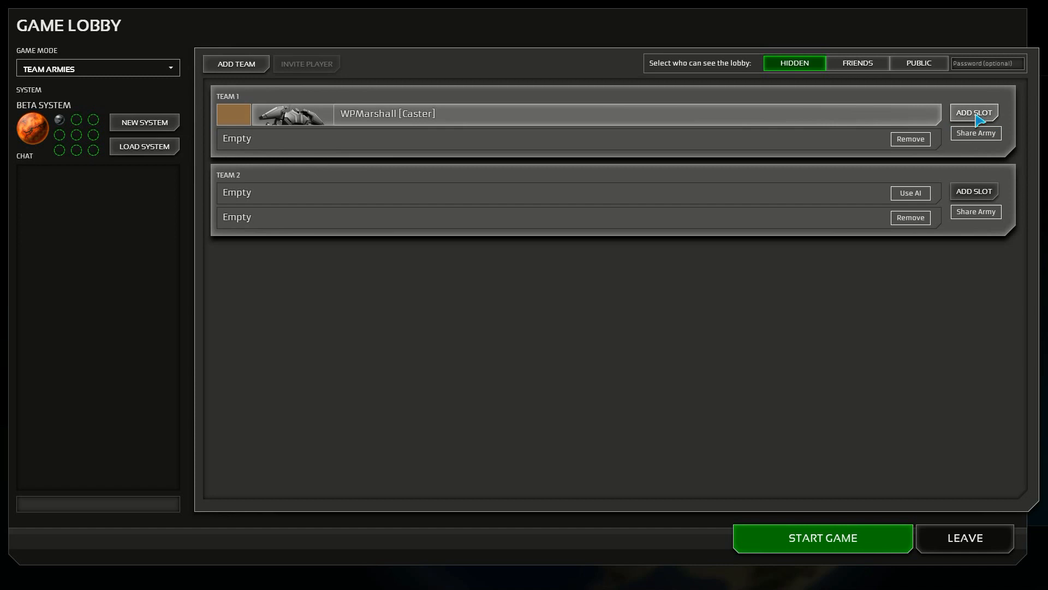
left_click(973, 112)
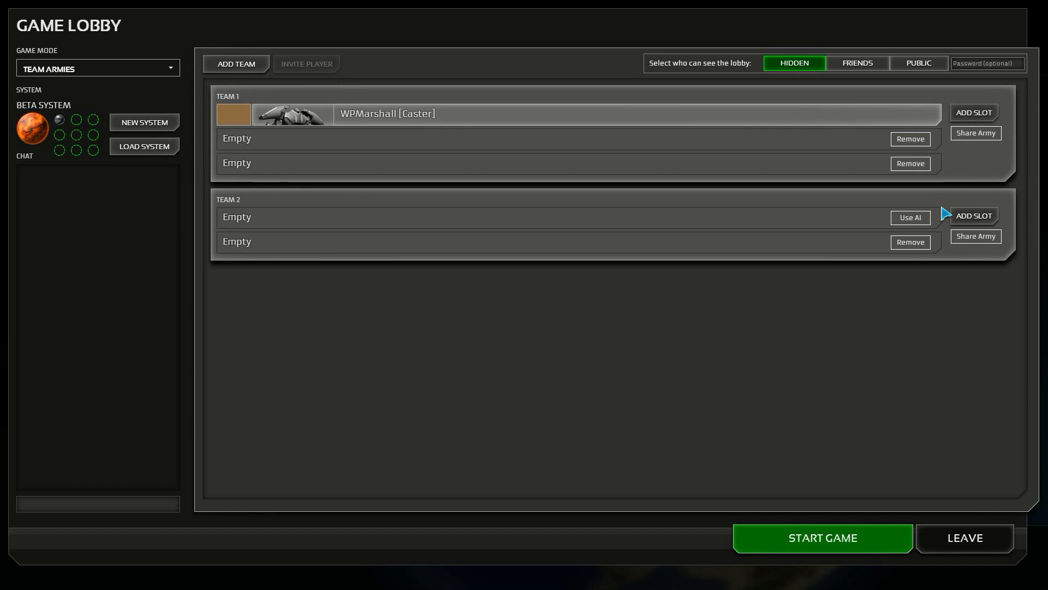
mouse_move(712, 221)
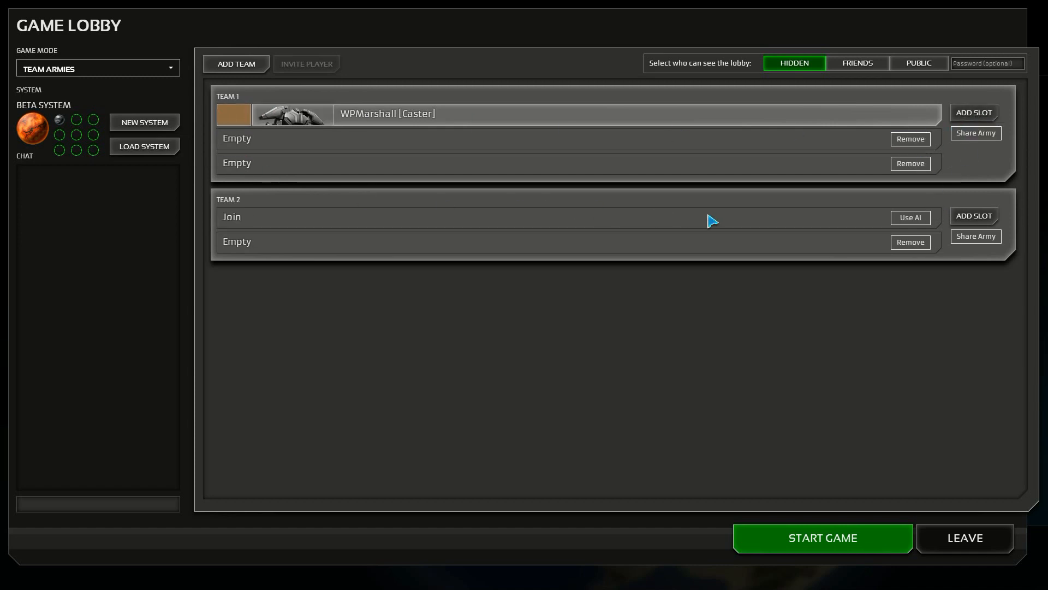
left_click(973, 215)
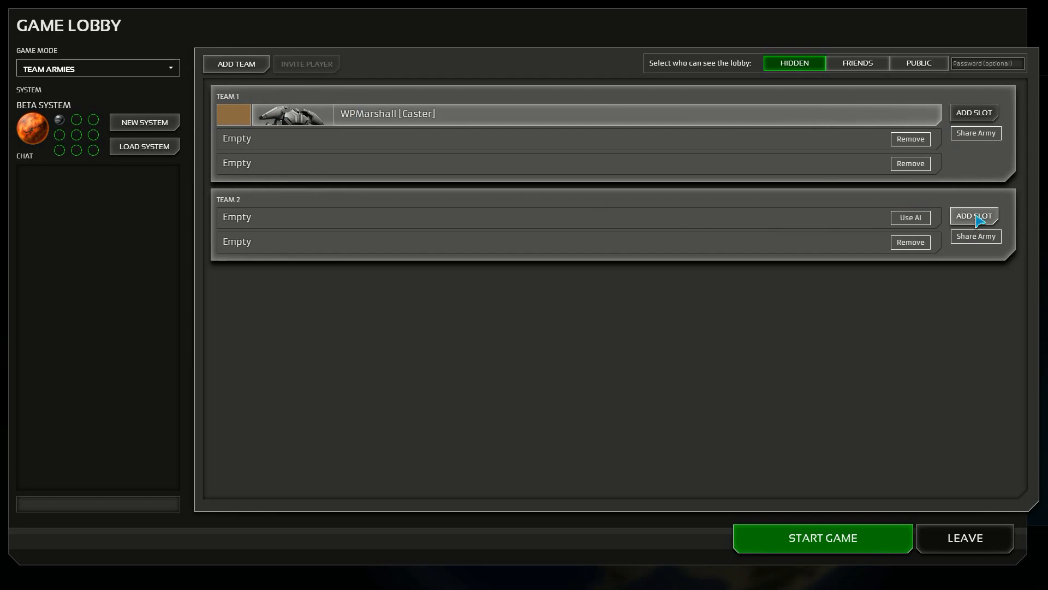
left_click(910, 217)
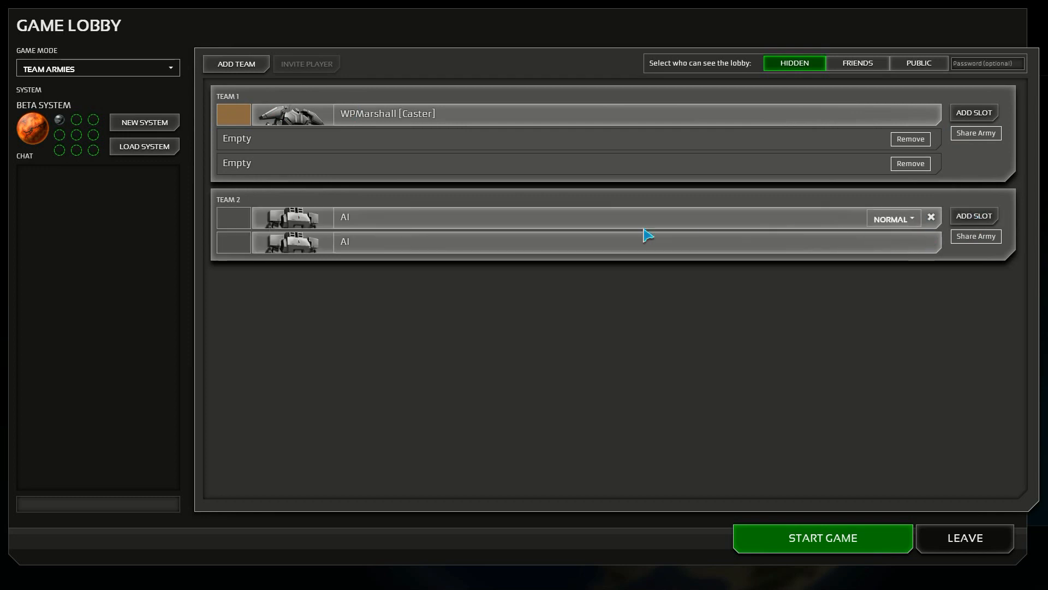
mouse_move(976, 133)
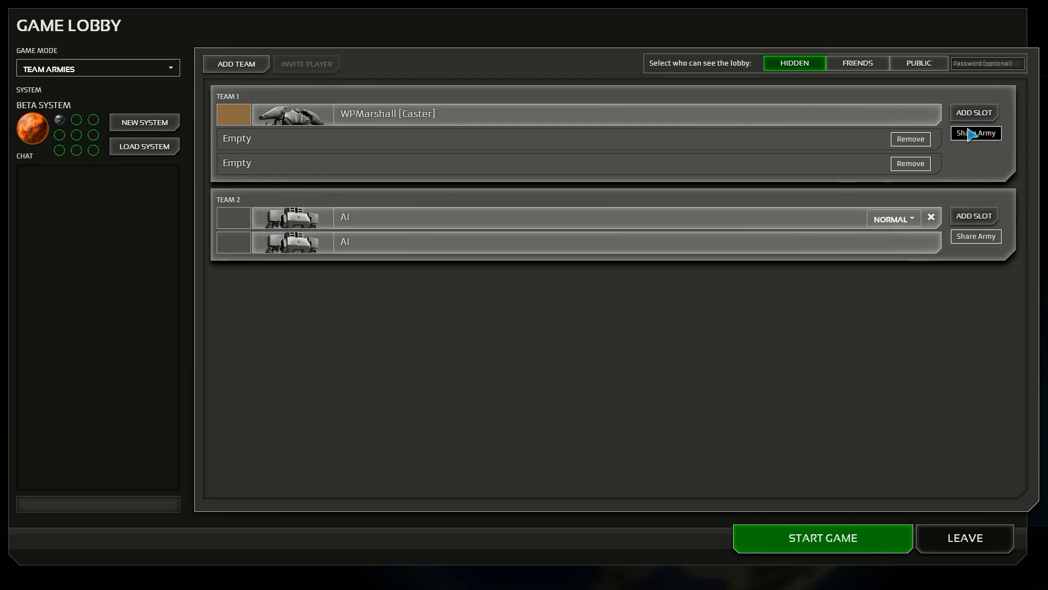
mouse_move(982, 158)
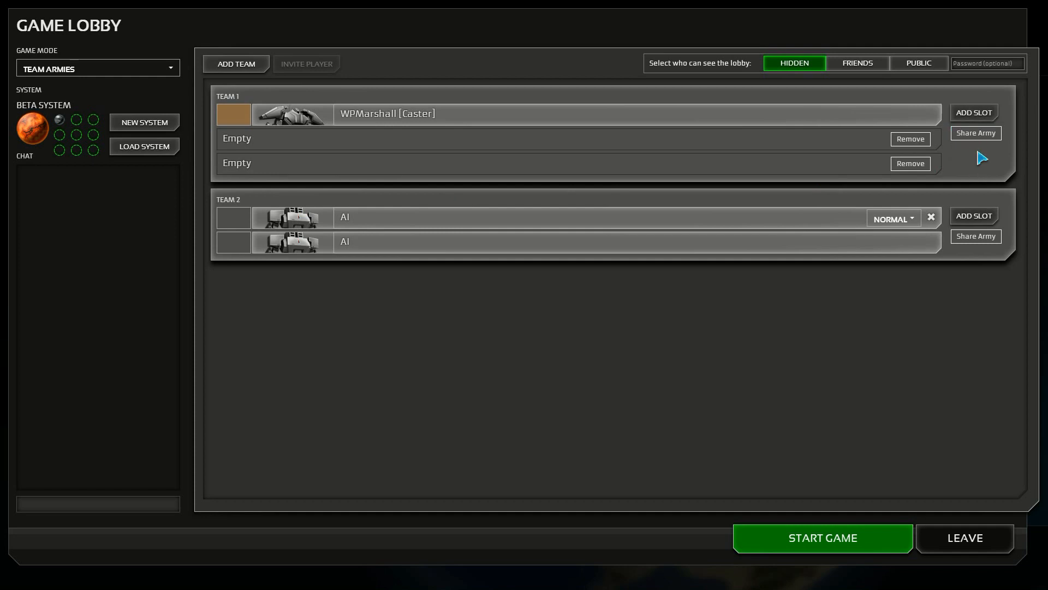
mouse_move(882, 162)
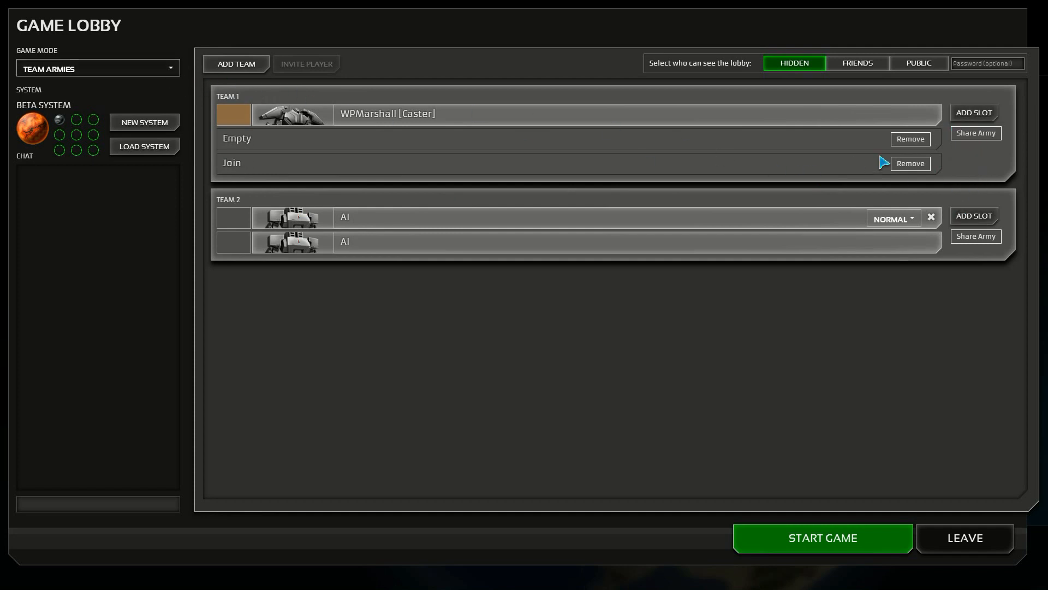
left_click(973, 113)
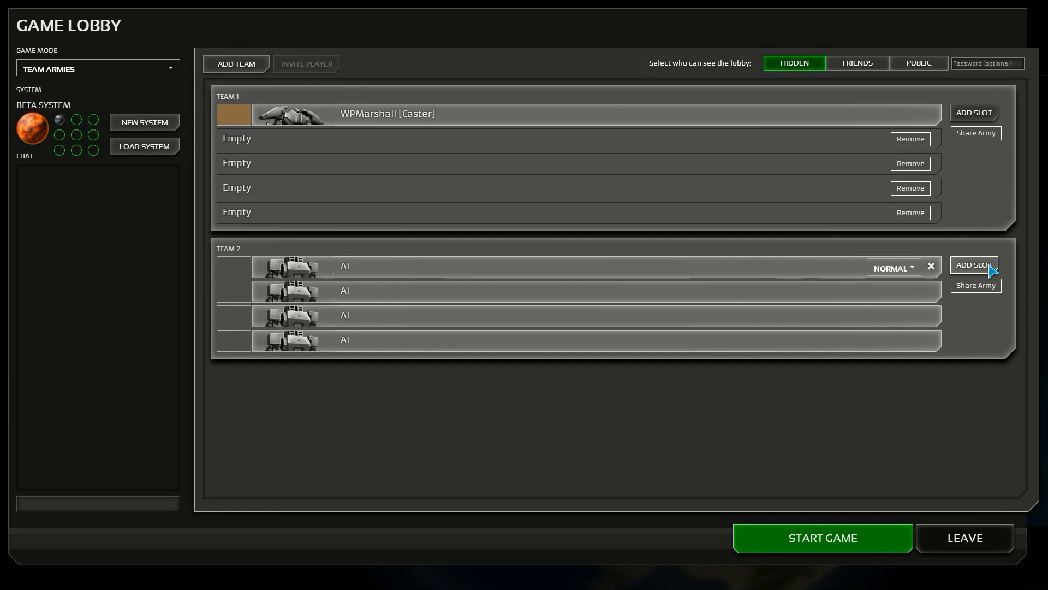
left_click(97, 68)
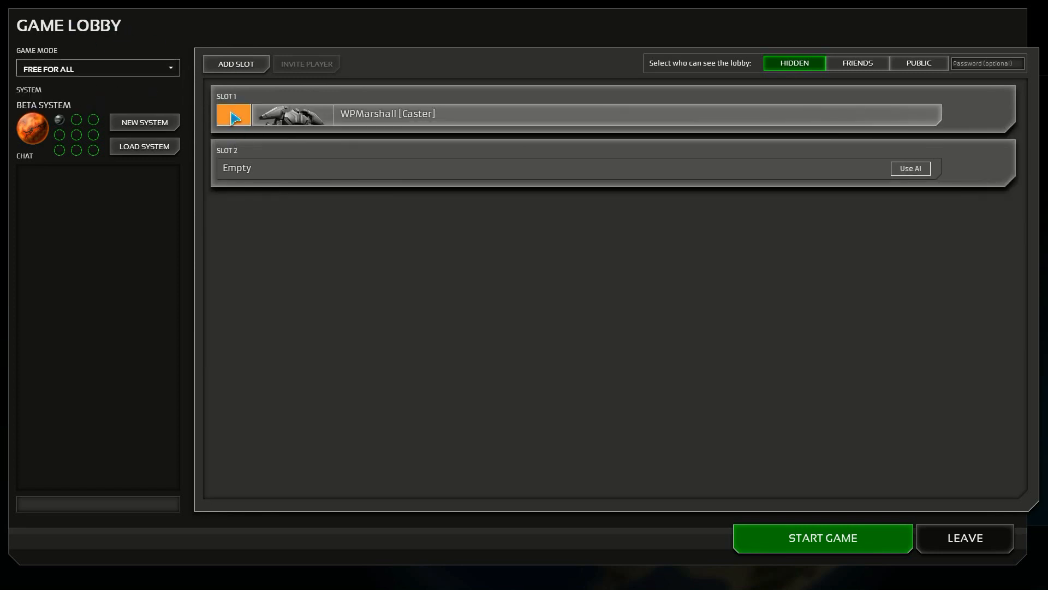
Step: Cycle Slot 1's army colour and switch to a different commander model
left_click(234, 114)
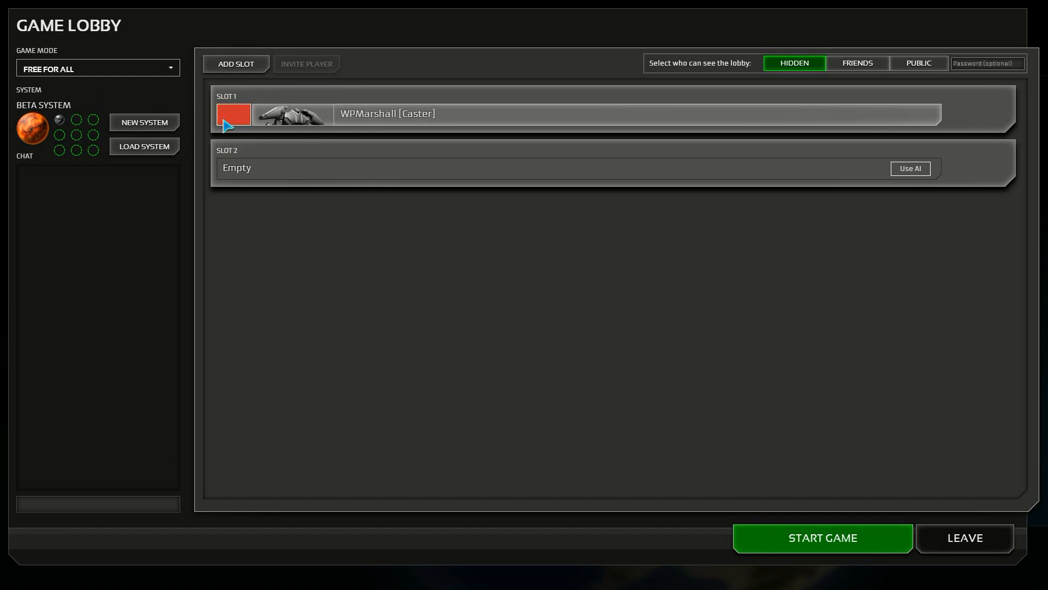
left_click(233, 113)
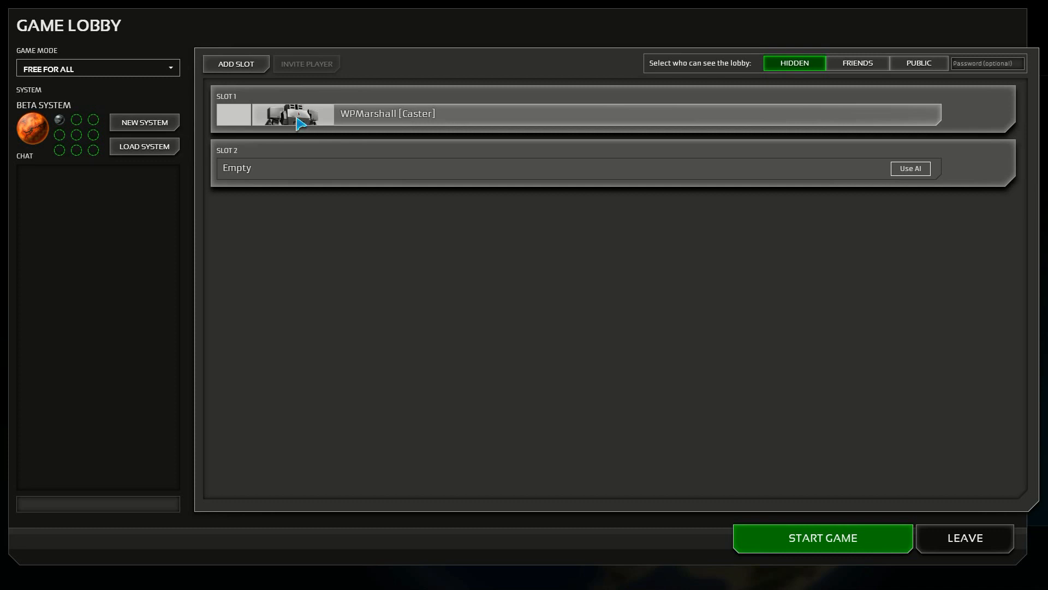
mouse_move(320, 138)
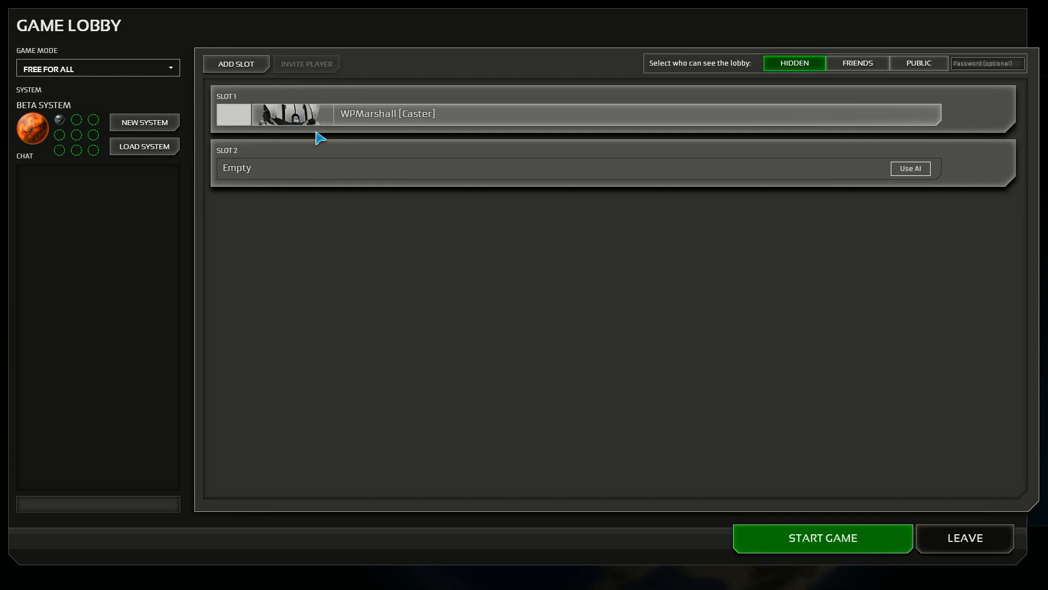
left_click(821, 537)
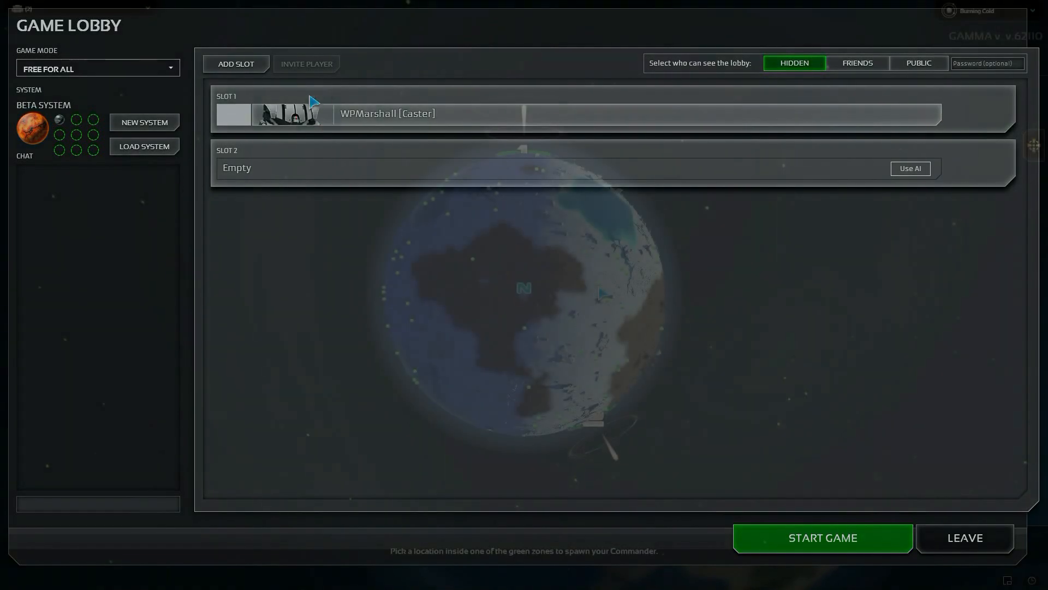
Step: Start the match and move the camera to the sun, then planet Ze Meiss
left_click(822, 537)
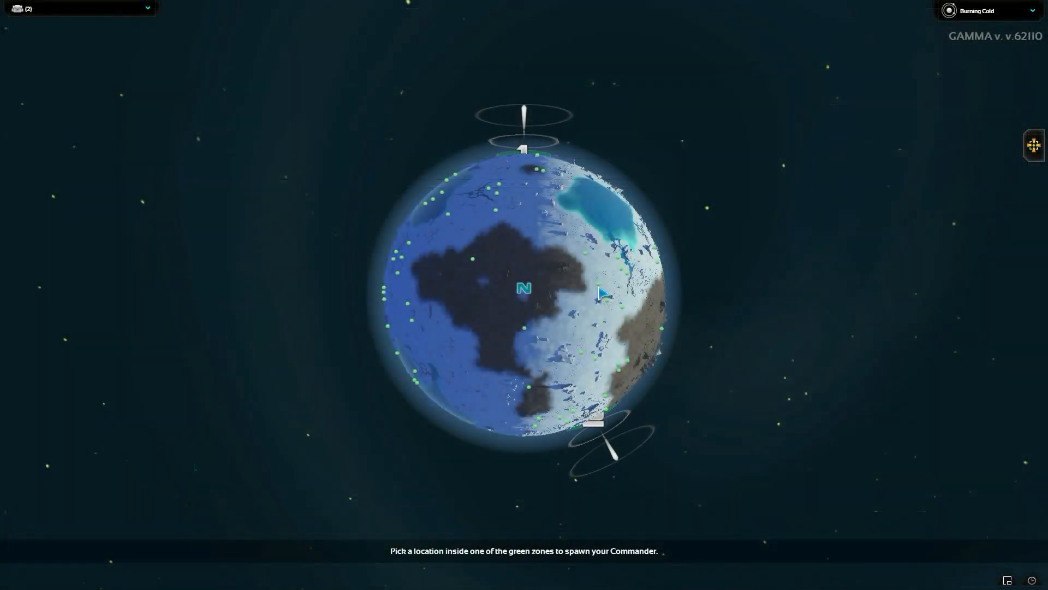
mouse_move(284, 279)
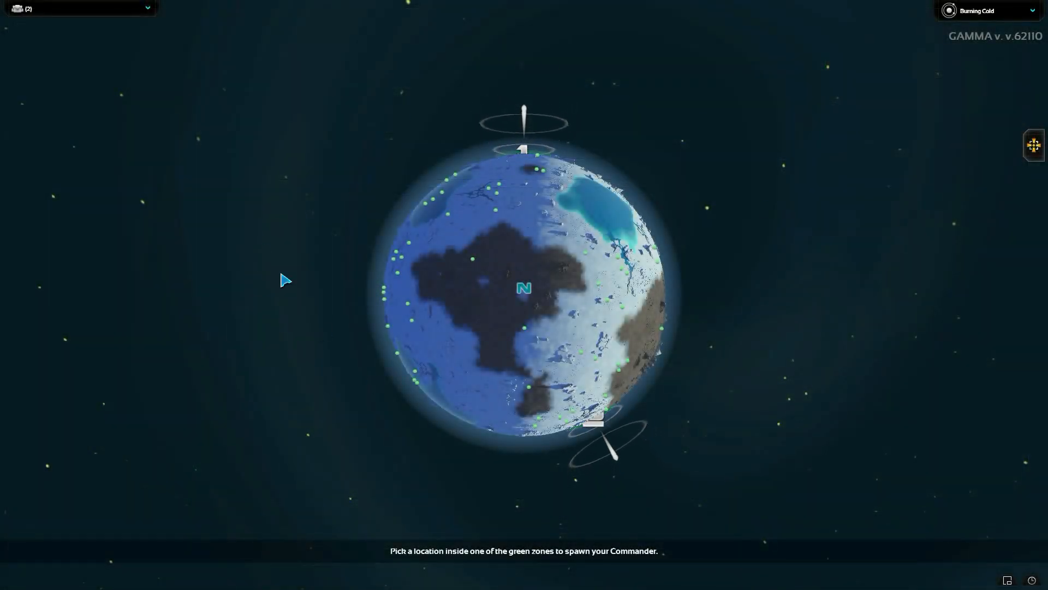
left_click(81, 8)
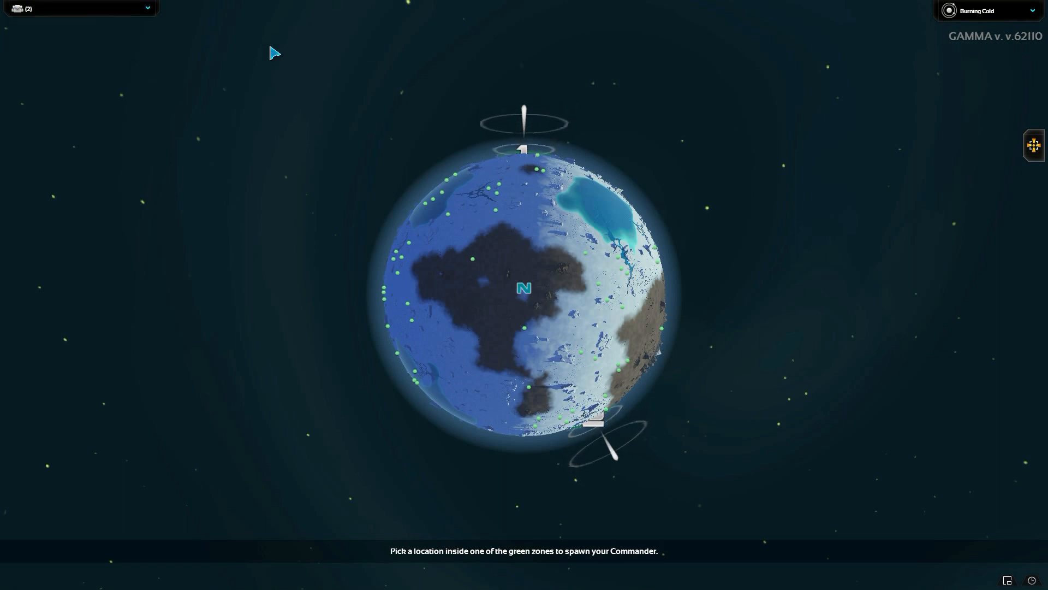
left_click(988, 11)
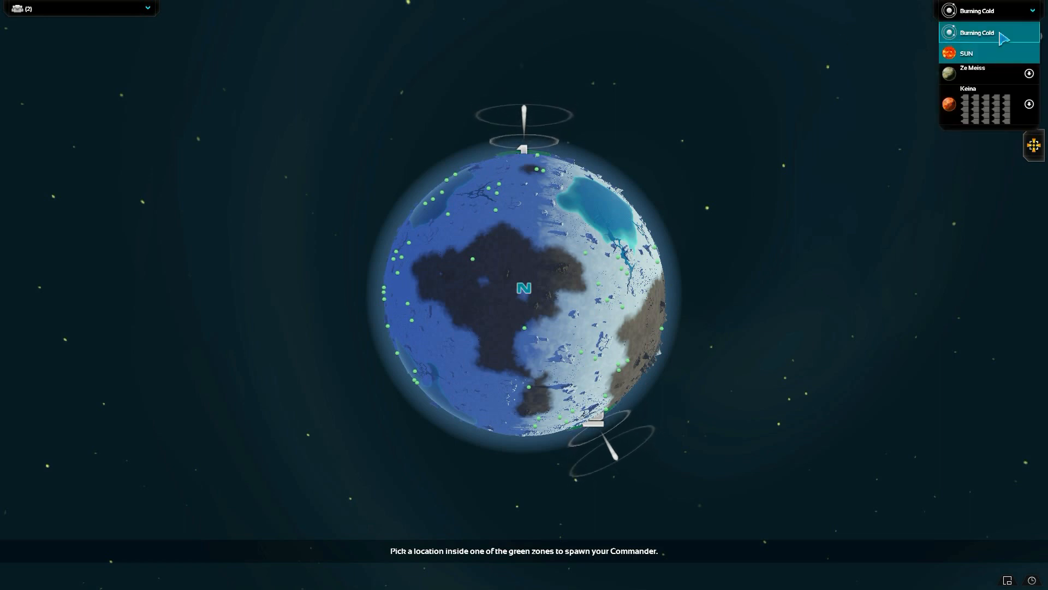
left_click(967, 53)
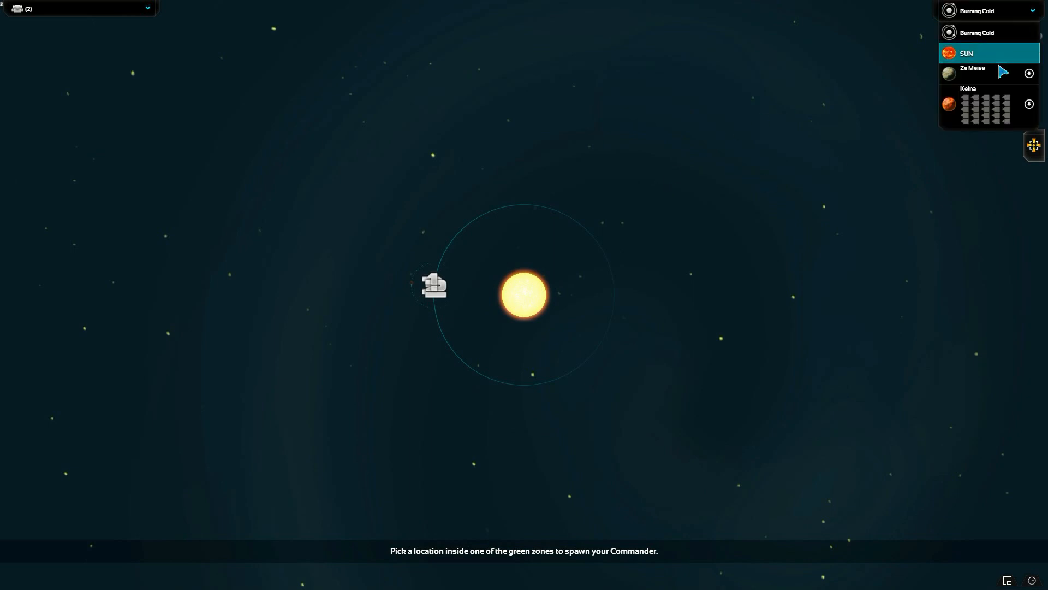
left_click(972, 72)
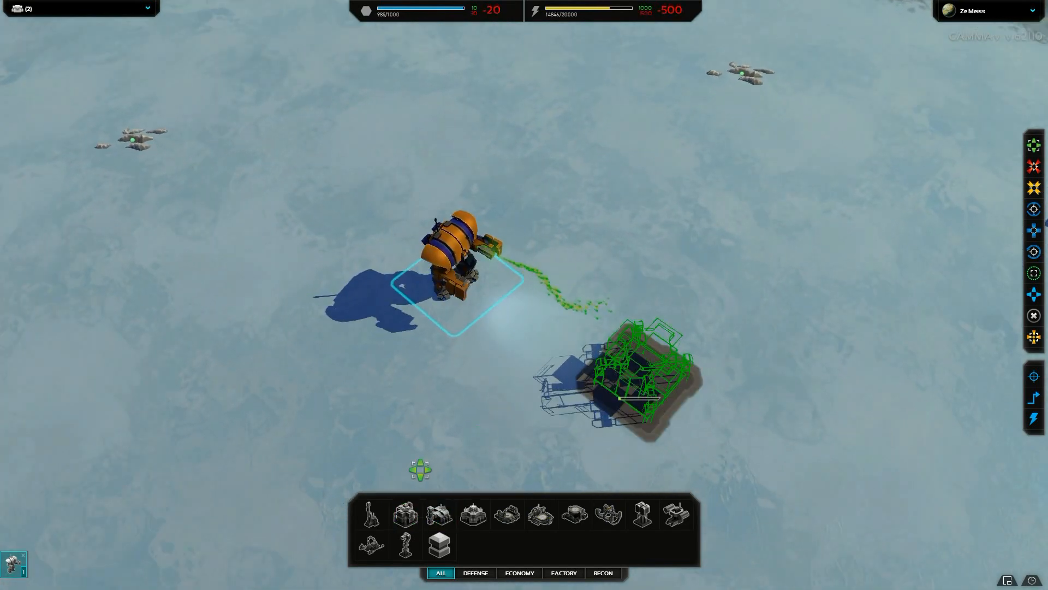
Step: Select the Advanced Vehicle Factory to show its build bar during fabrication
left_click(574, 515)
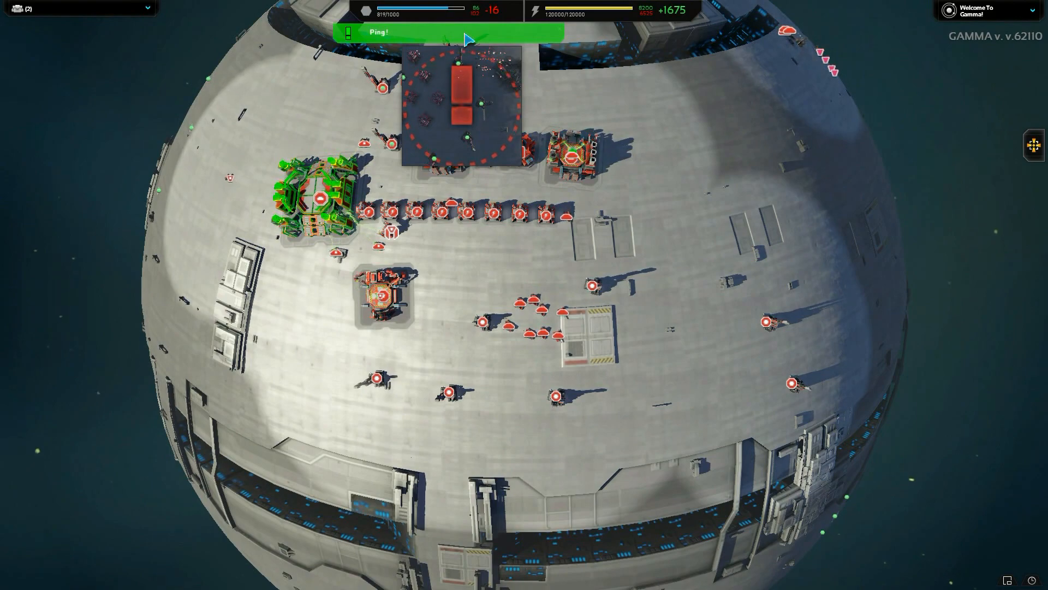
left_click(309, 200)
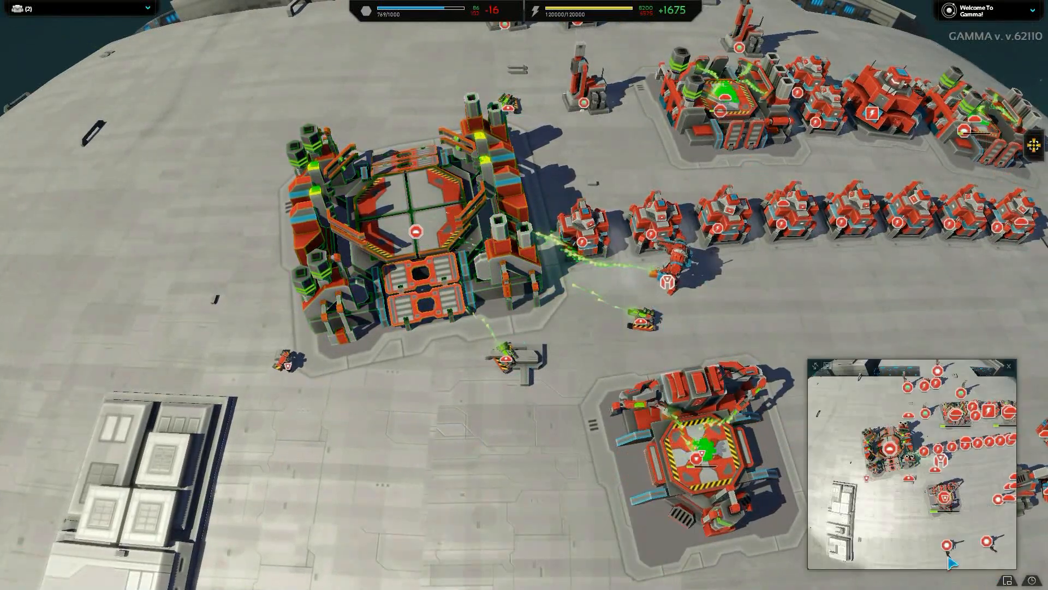
left_click(414, 214)
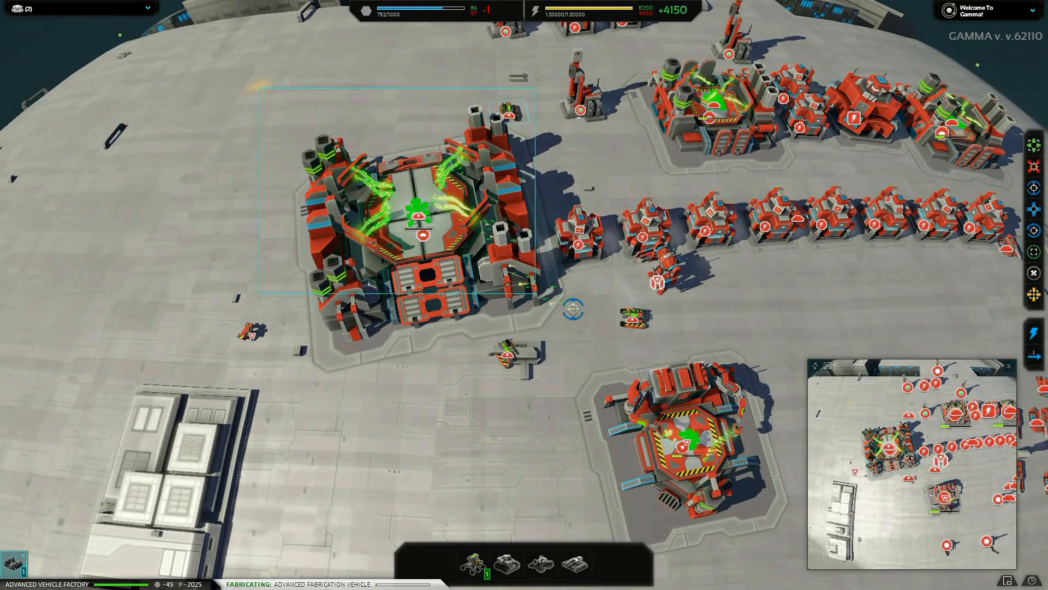